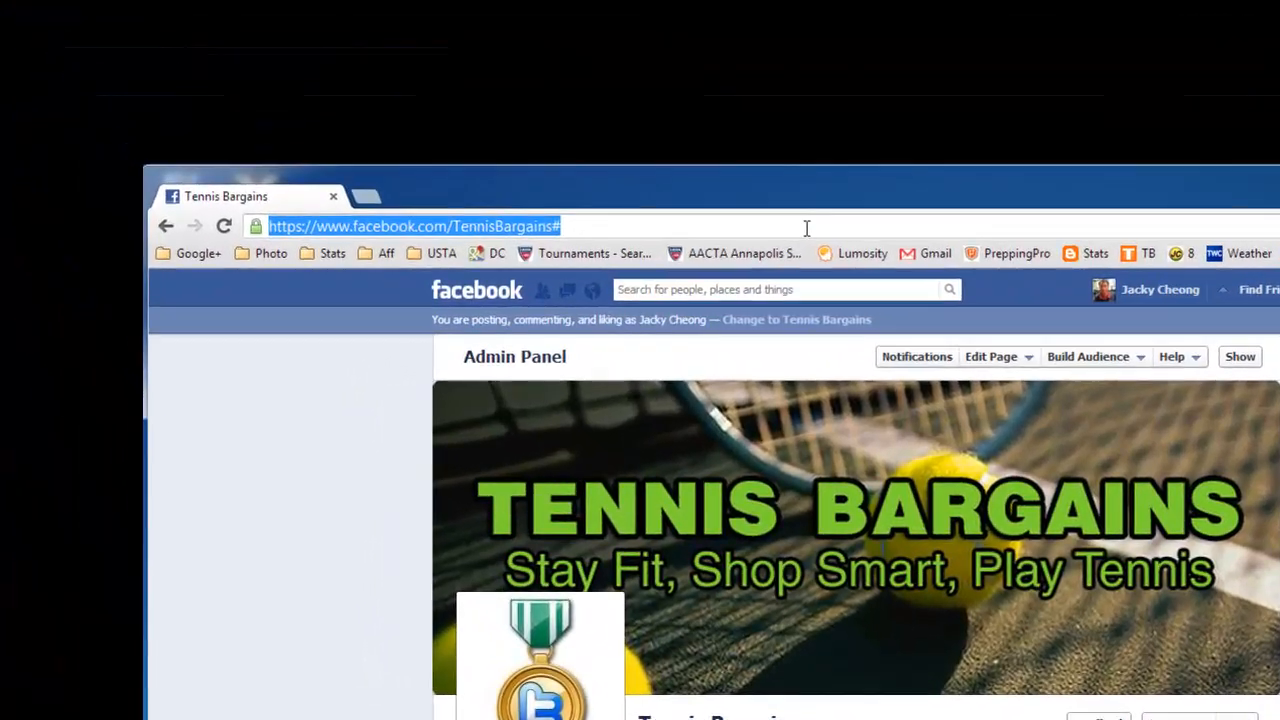
# Step: Go to tennislink.usta.com and bring the Tournaments card into view
pyautogui.write('http://tennislink.usta.com/')
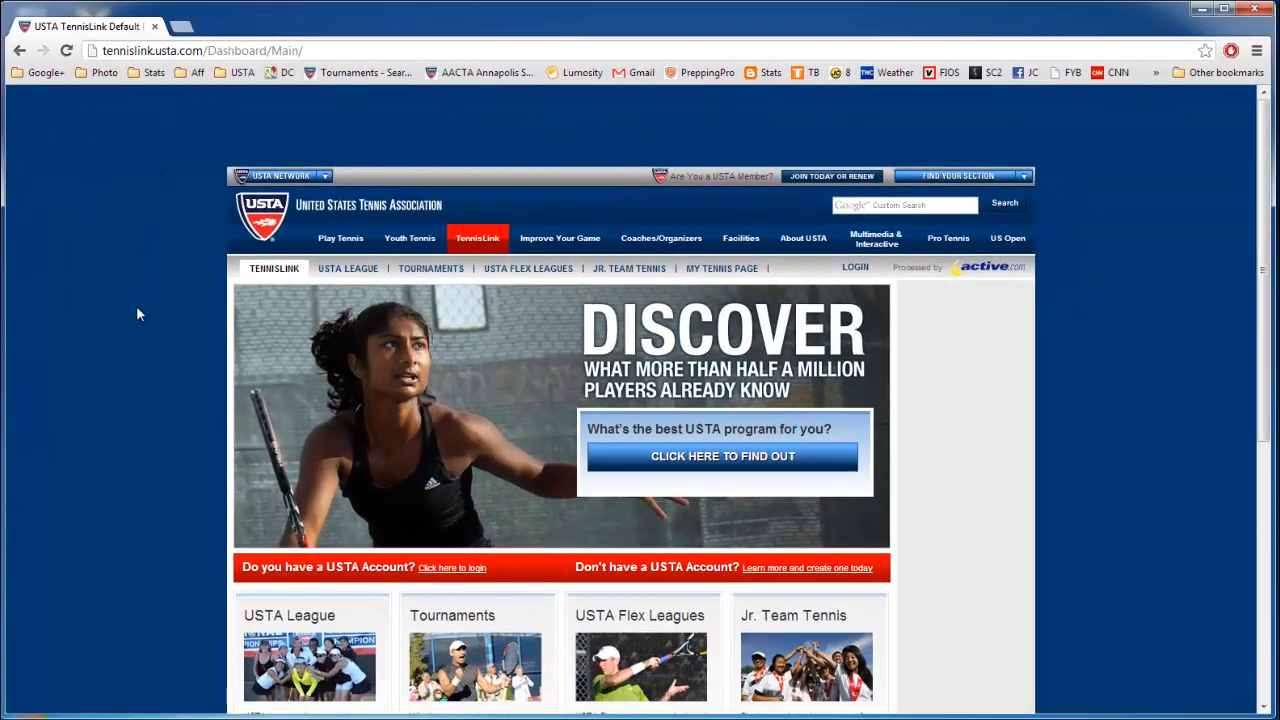
pyautogui.moveTo(150, 482)
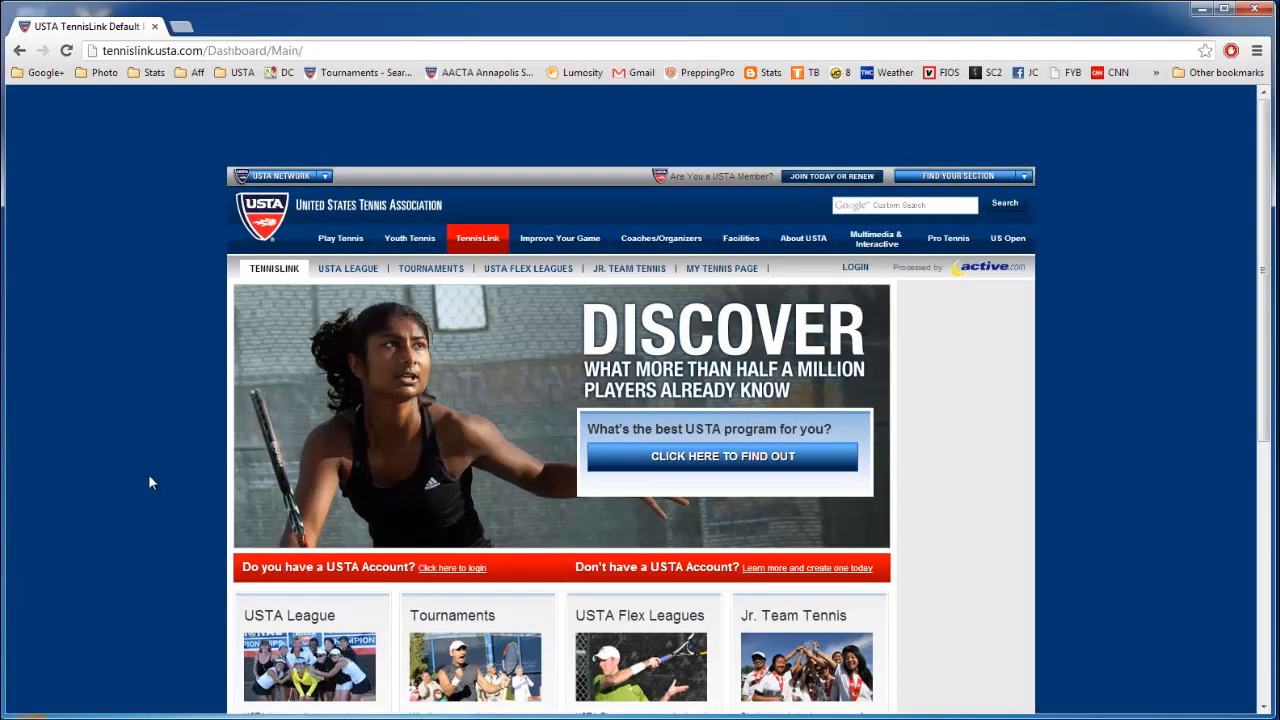
pyautogui.scroll(-3)
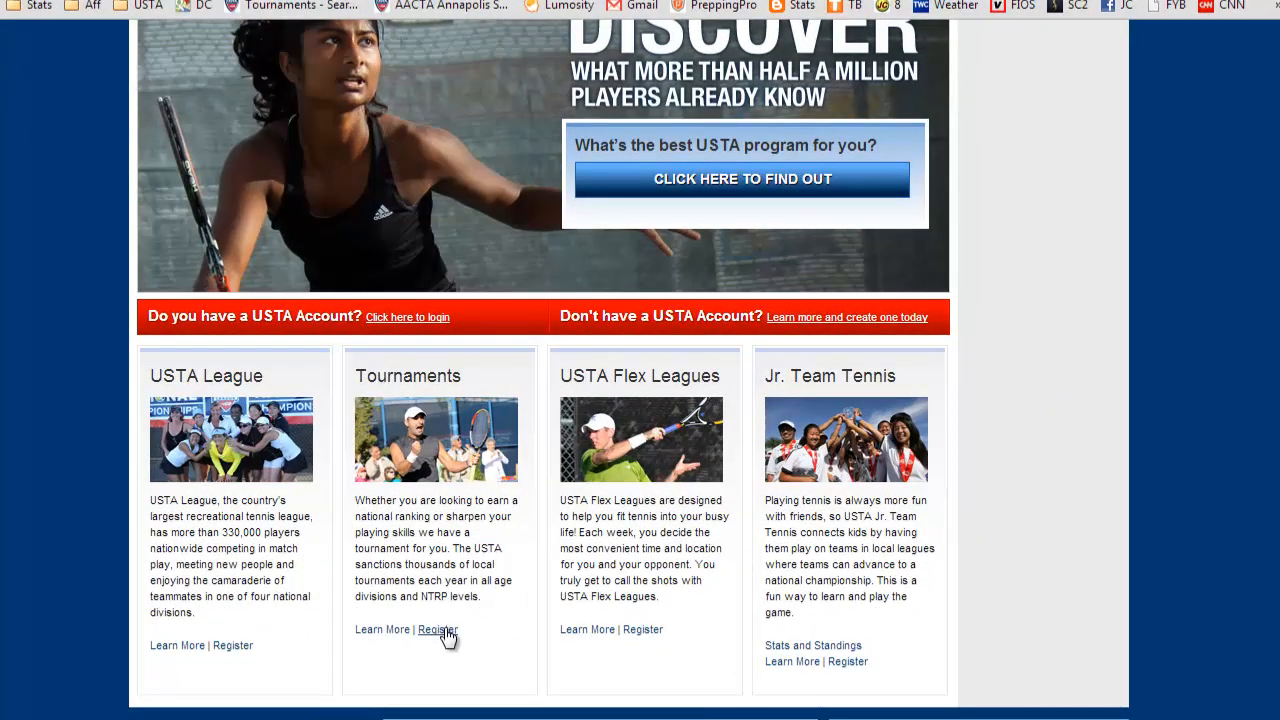
# Step: Enter the Tournaments section and scroll to the Find a Tournament panel
pyautogui.click(436, 628)
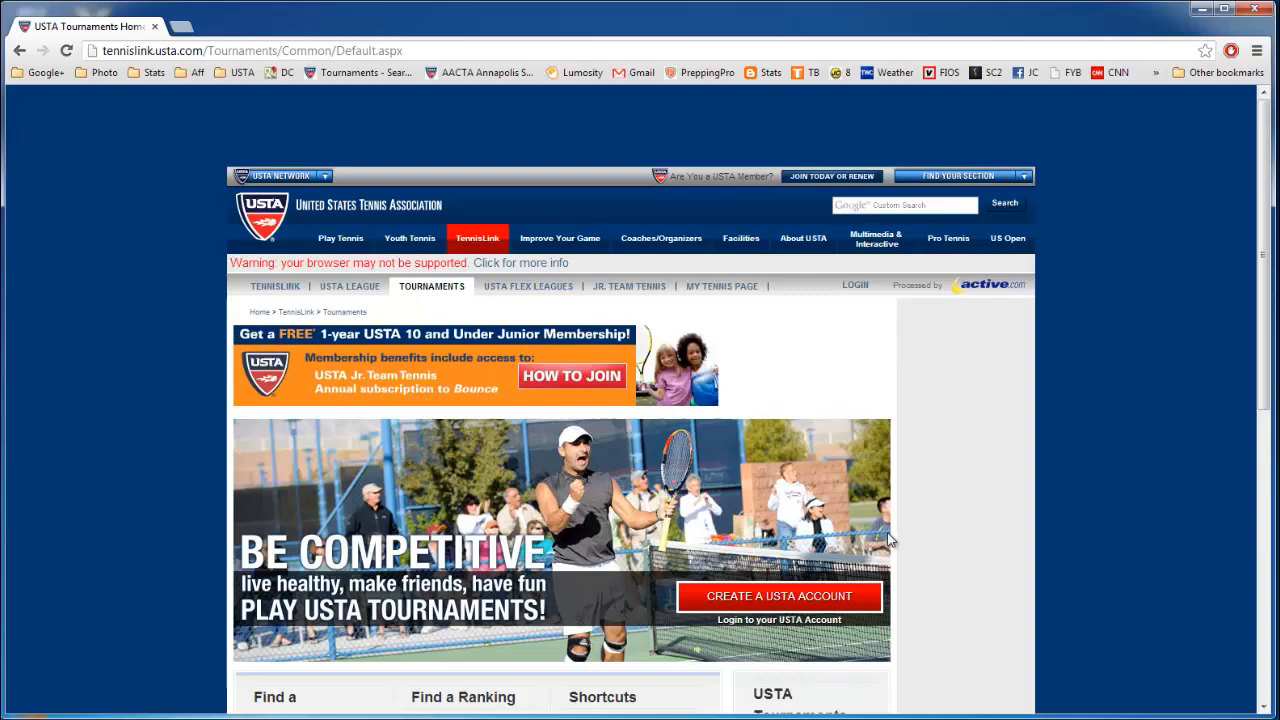
pyautogui.scroll(-3)
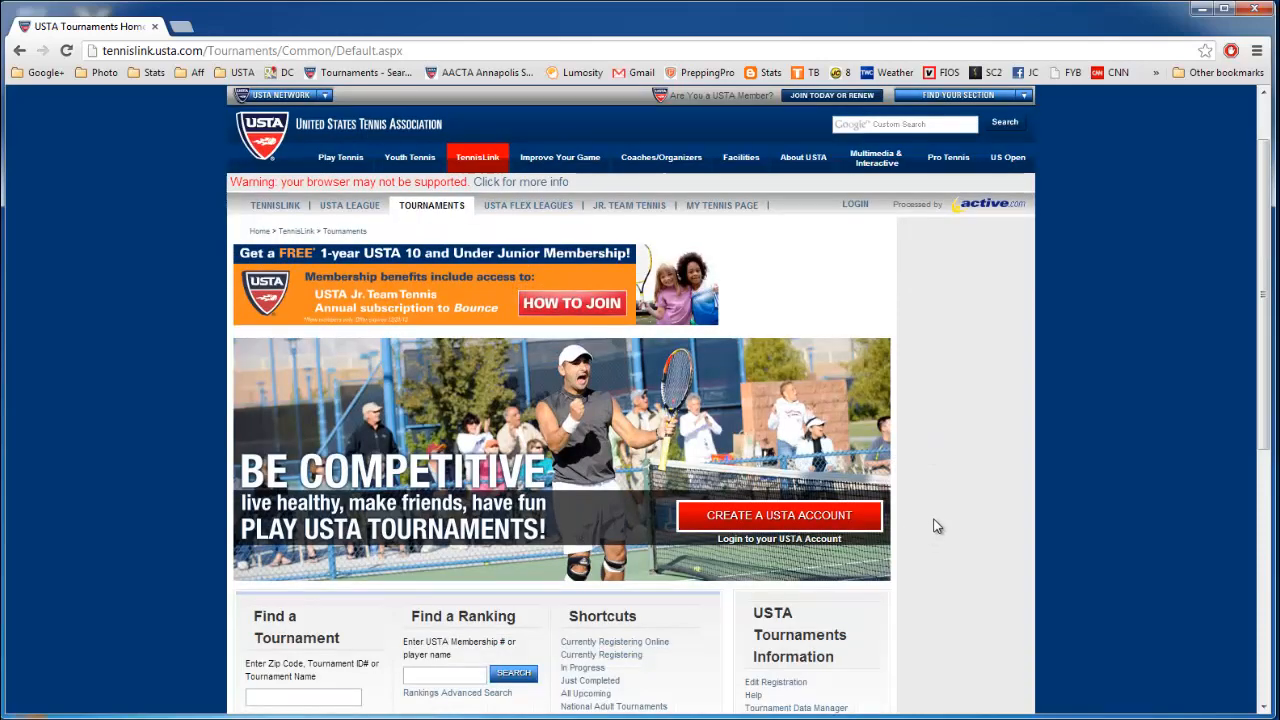
pyautogui.scroll(-3)
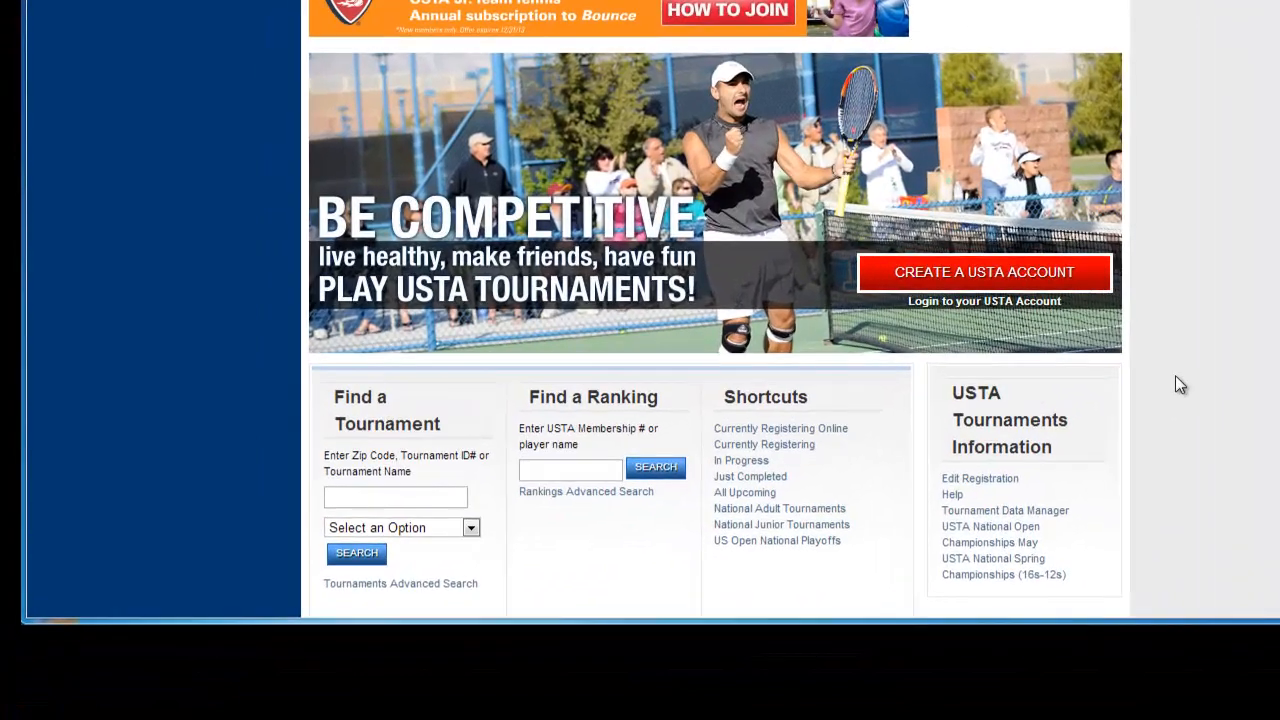
pyautogui.moveTo(618, 548)
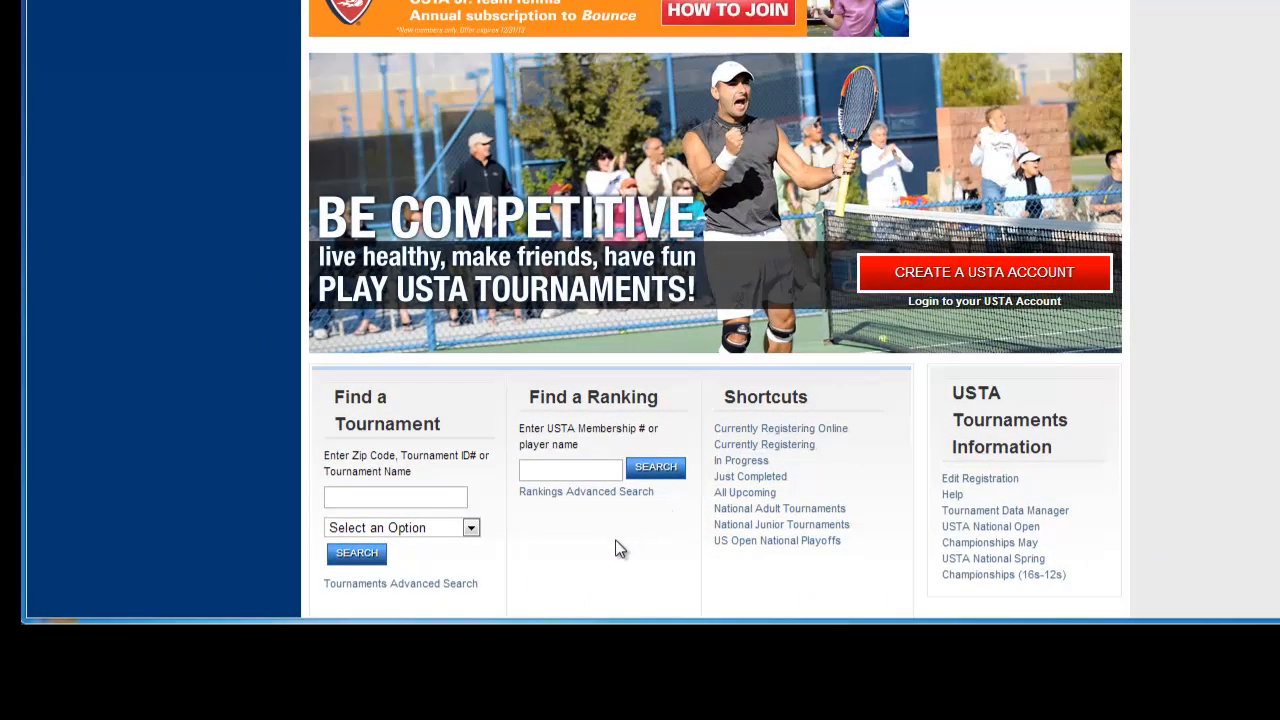
pyautogui.moveTo(398, 418)
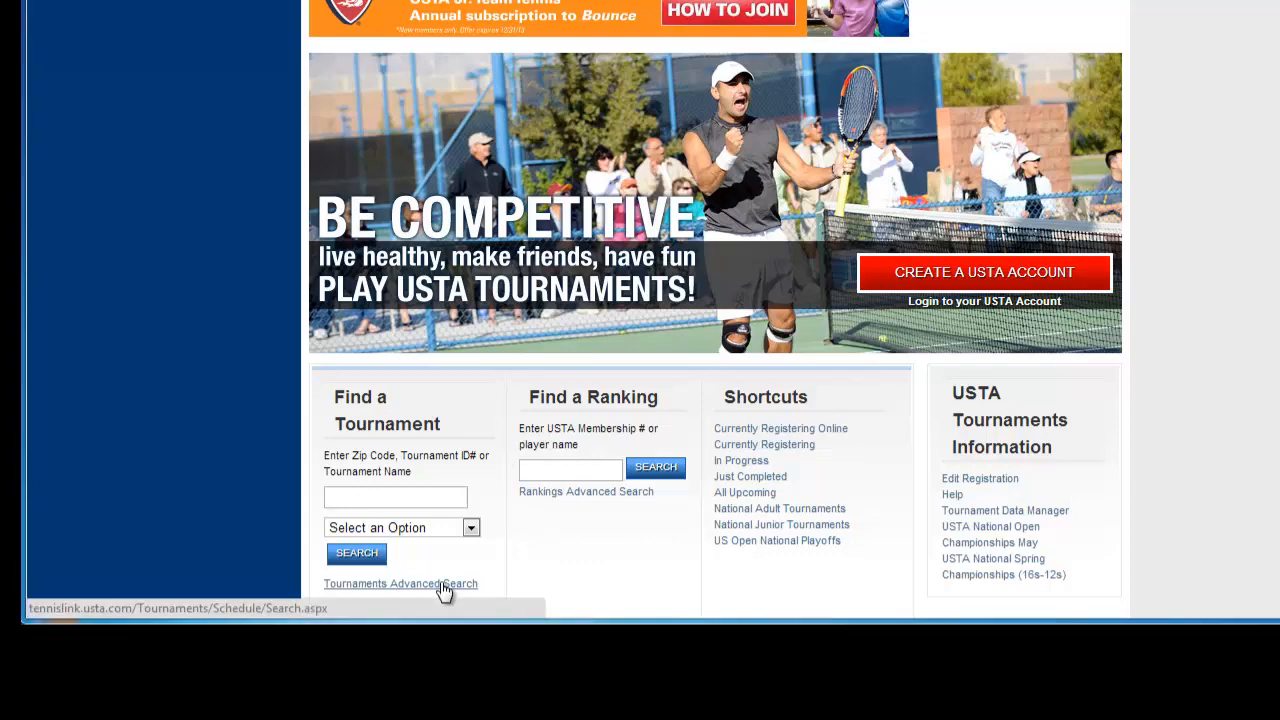
pyautogui.scroll(-3)
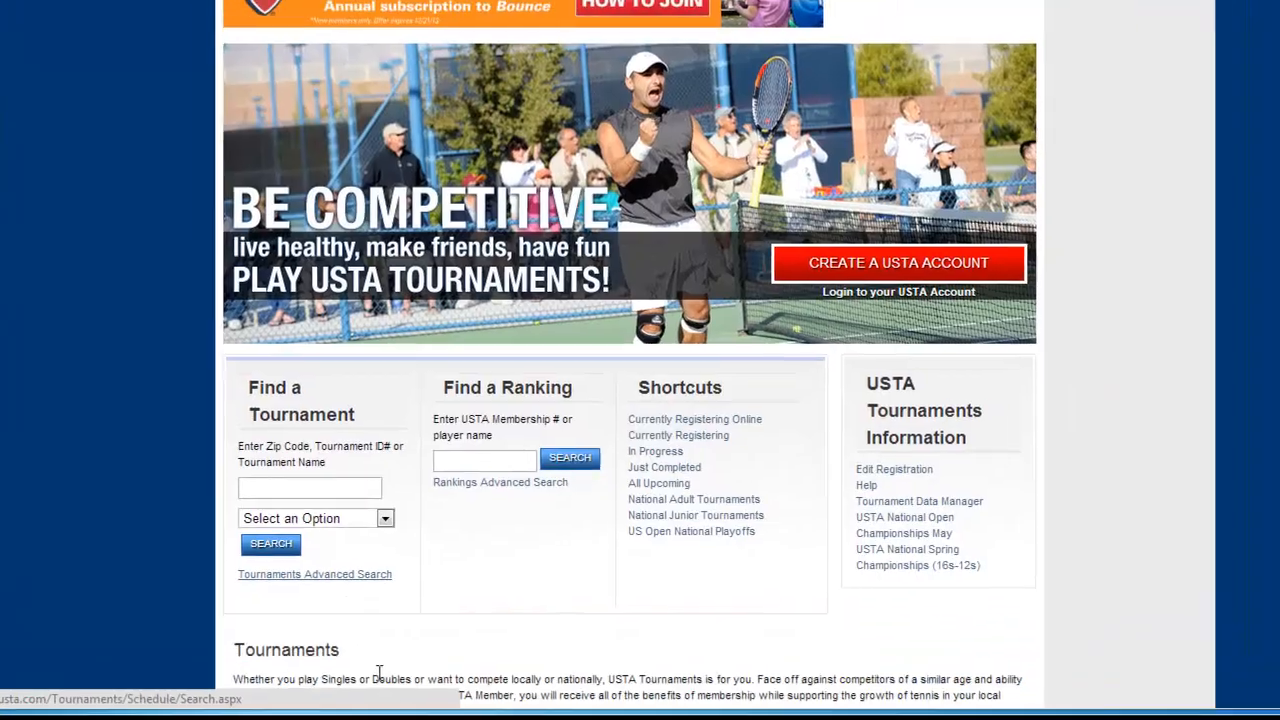
# Step: Search the Advanced Search form for the keyword 'shiloh'
pyautogui.click(314, 572)
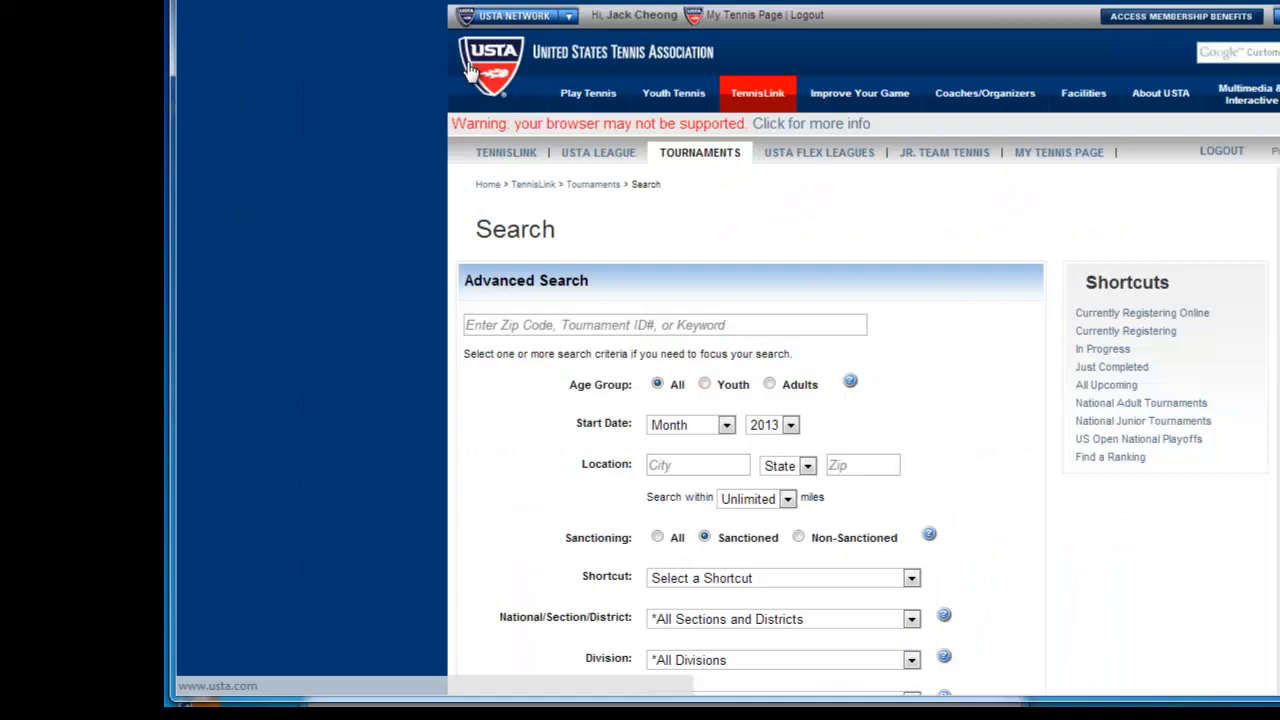
pyautogui.moveTo(544, 430)
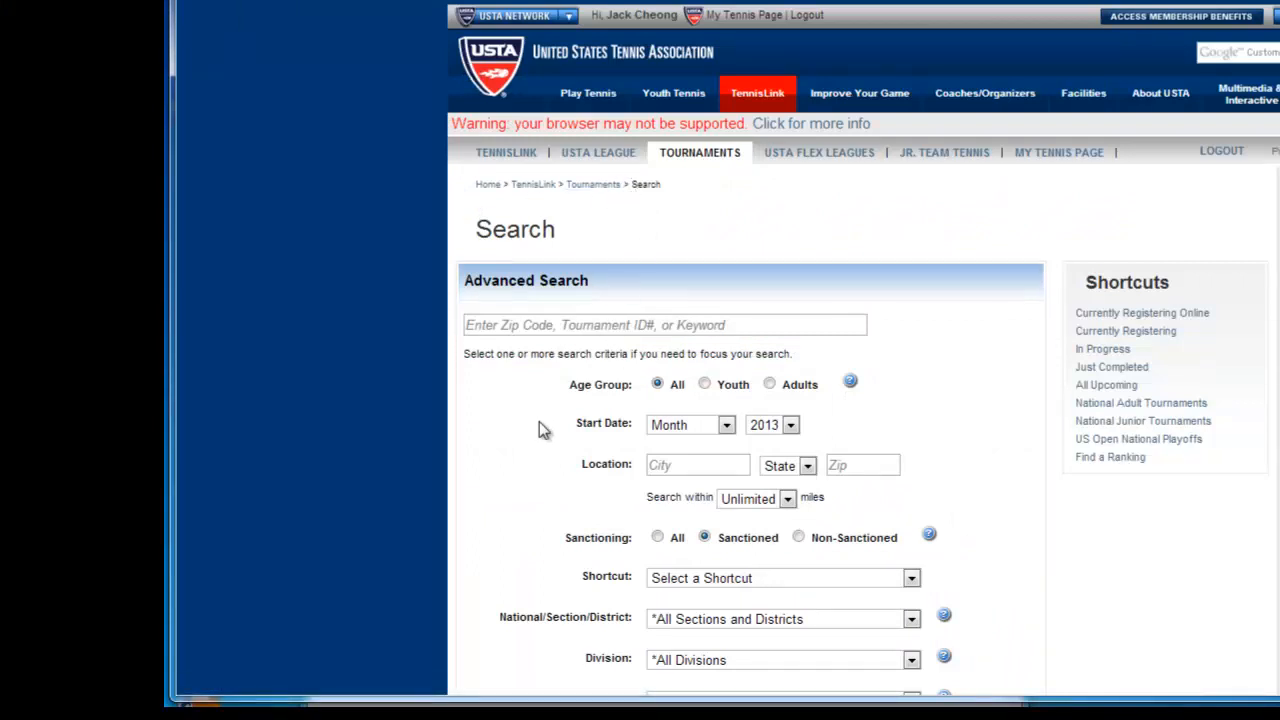
pyautogui.scroll(-3)
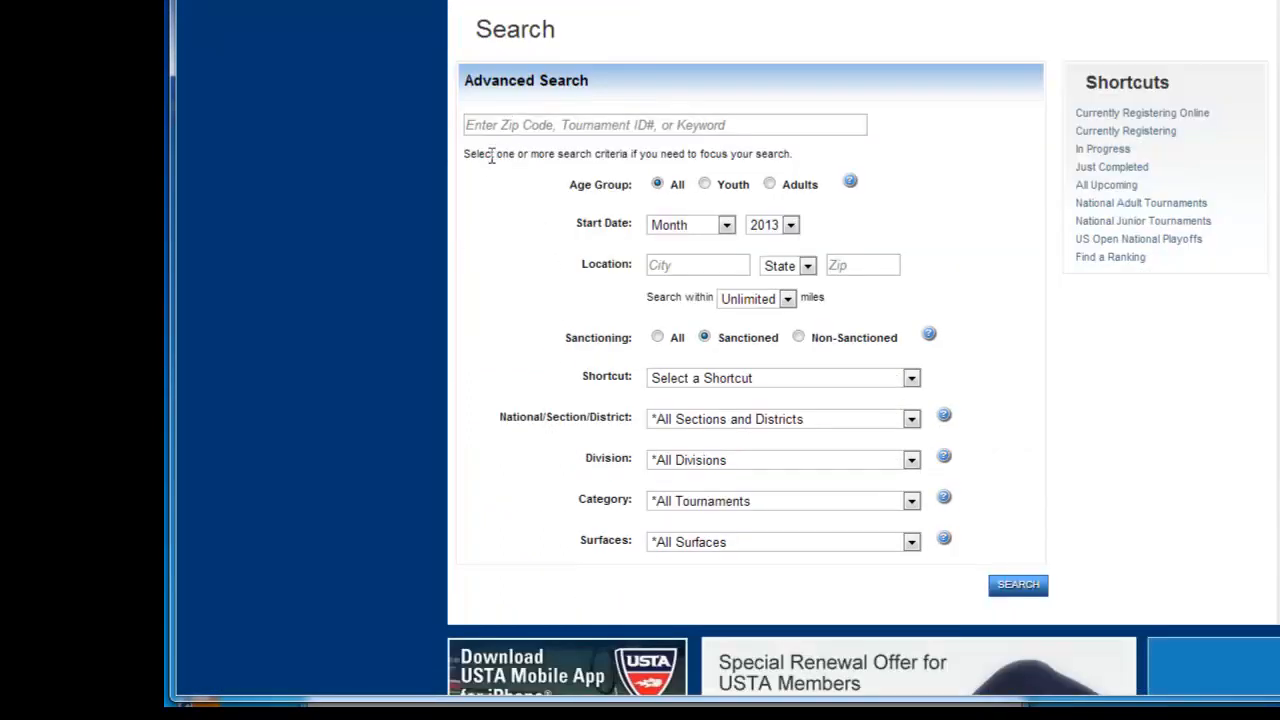
pyautogui.click(664, 124)
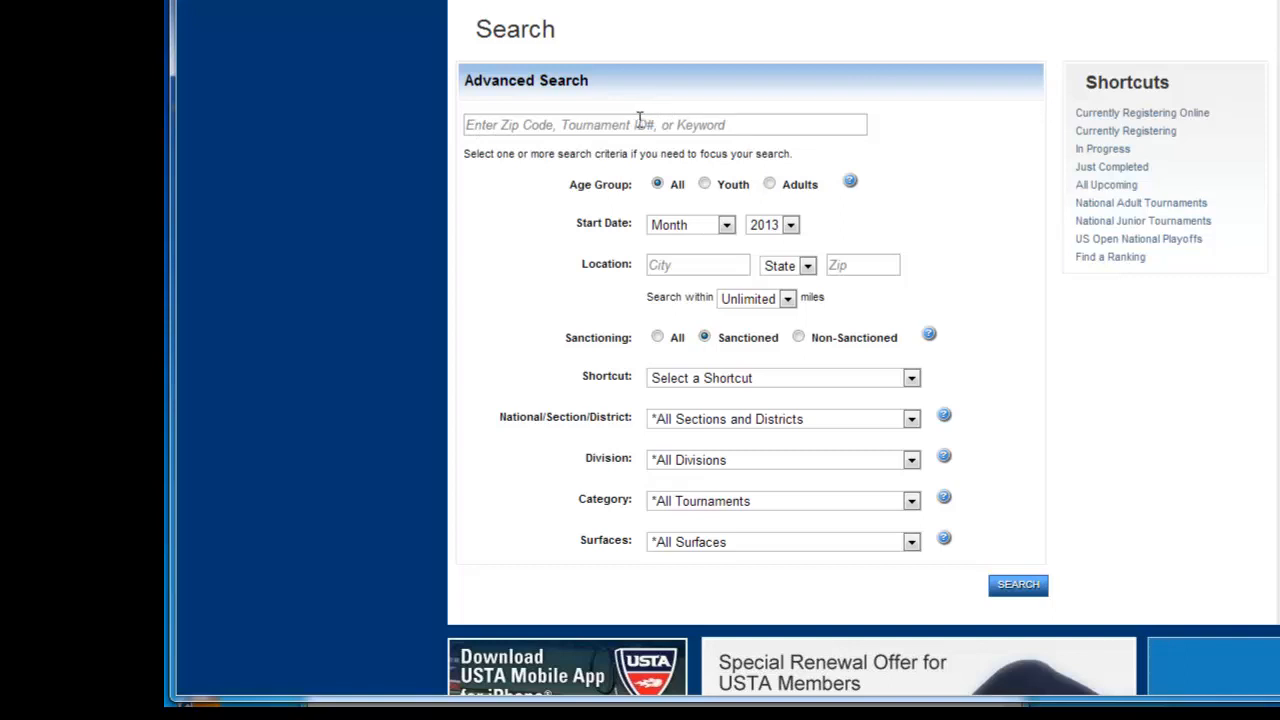
pyautogui.write('sh')
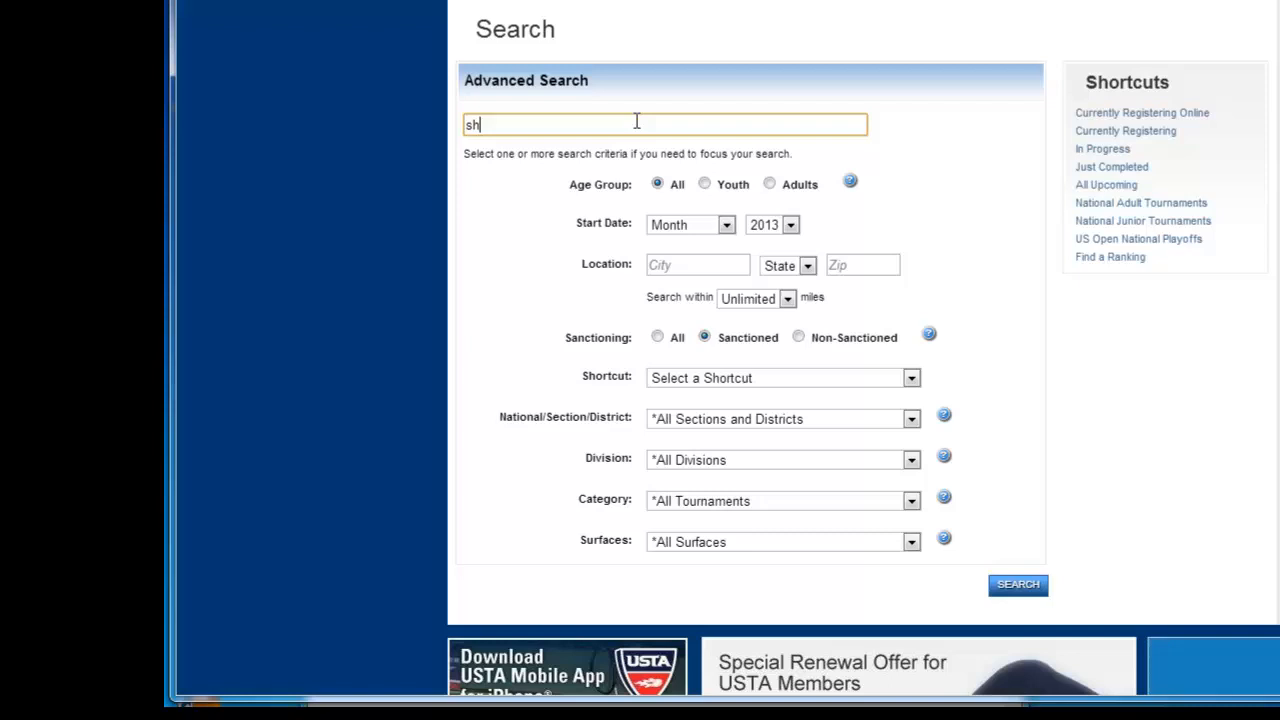
pyautogui.write('iloh')
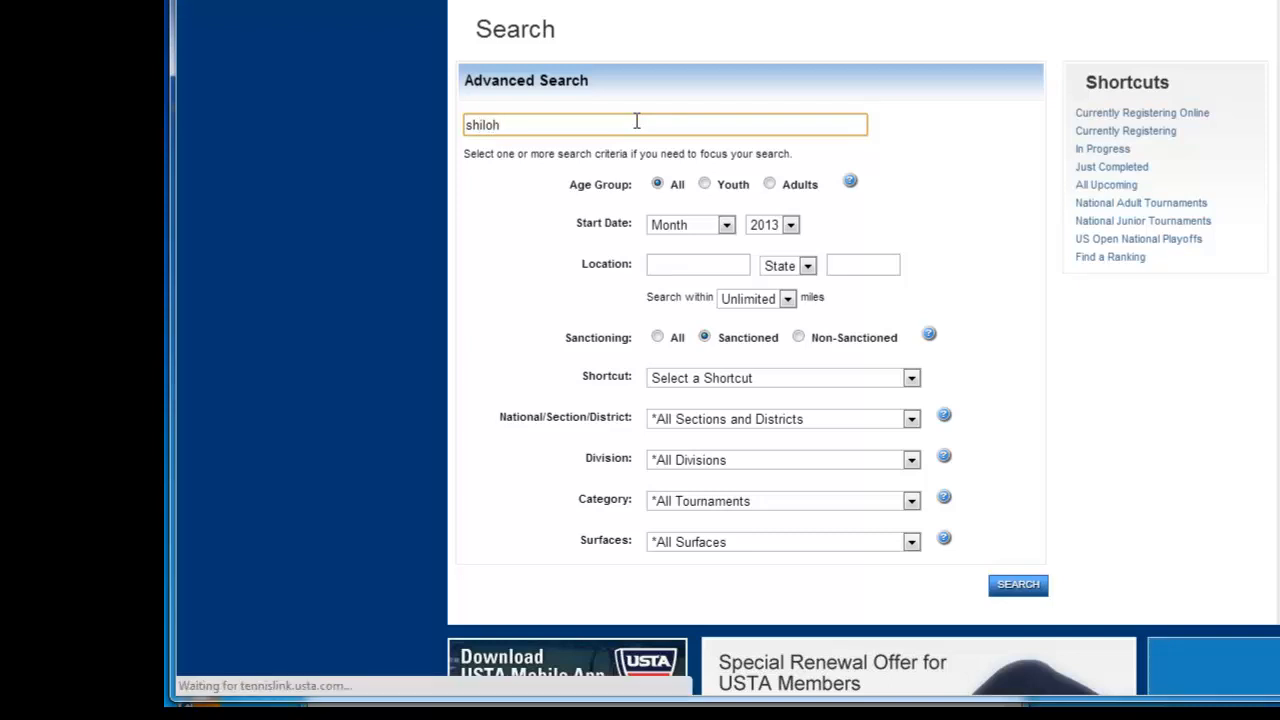
pyautogui.click(1016, 584)
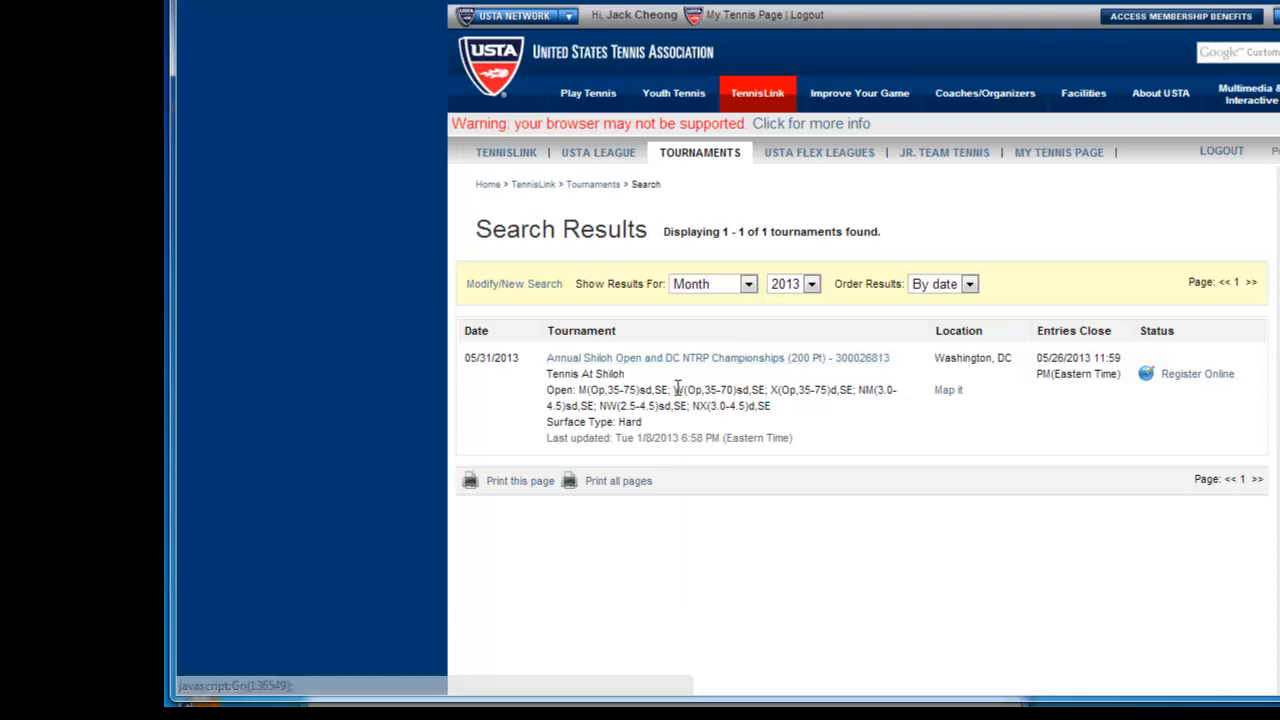
# Step: Return to a blank Advanced Search form via Modify/New Search
pyautogui.click(512, 284)
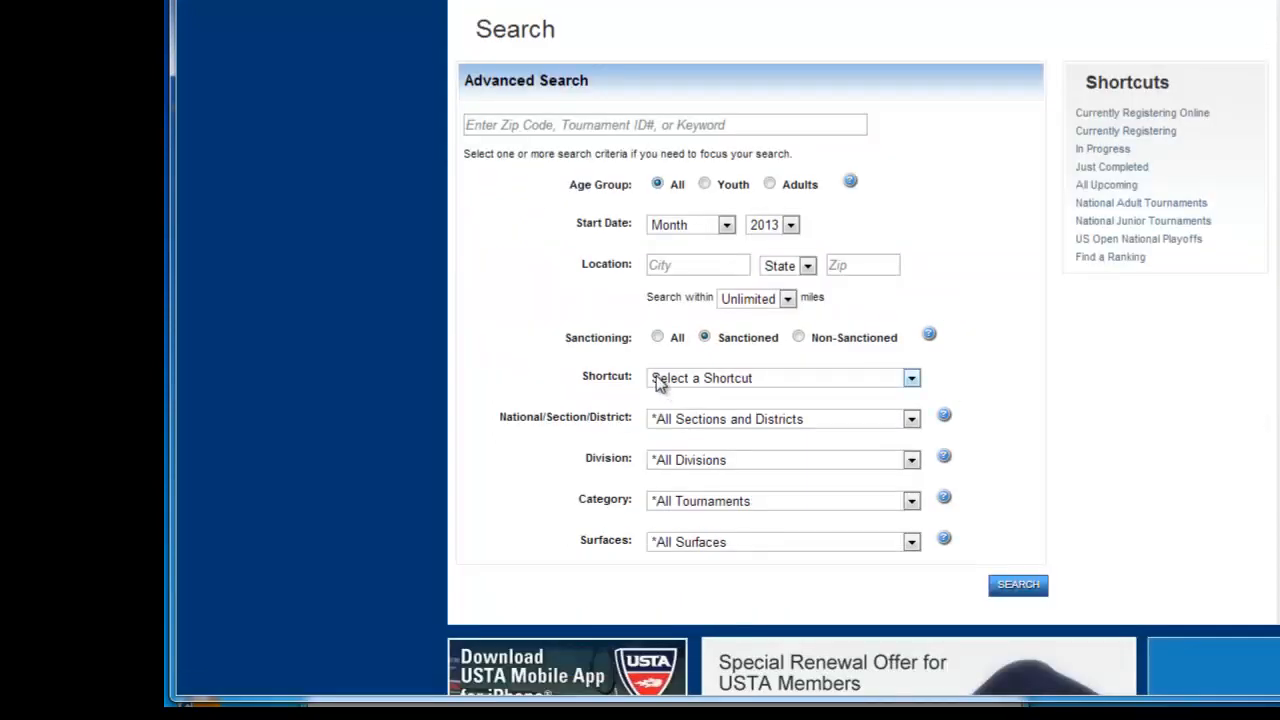
pyautogui.moveTo(630, 364)
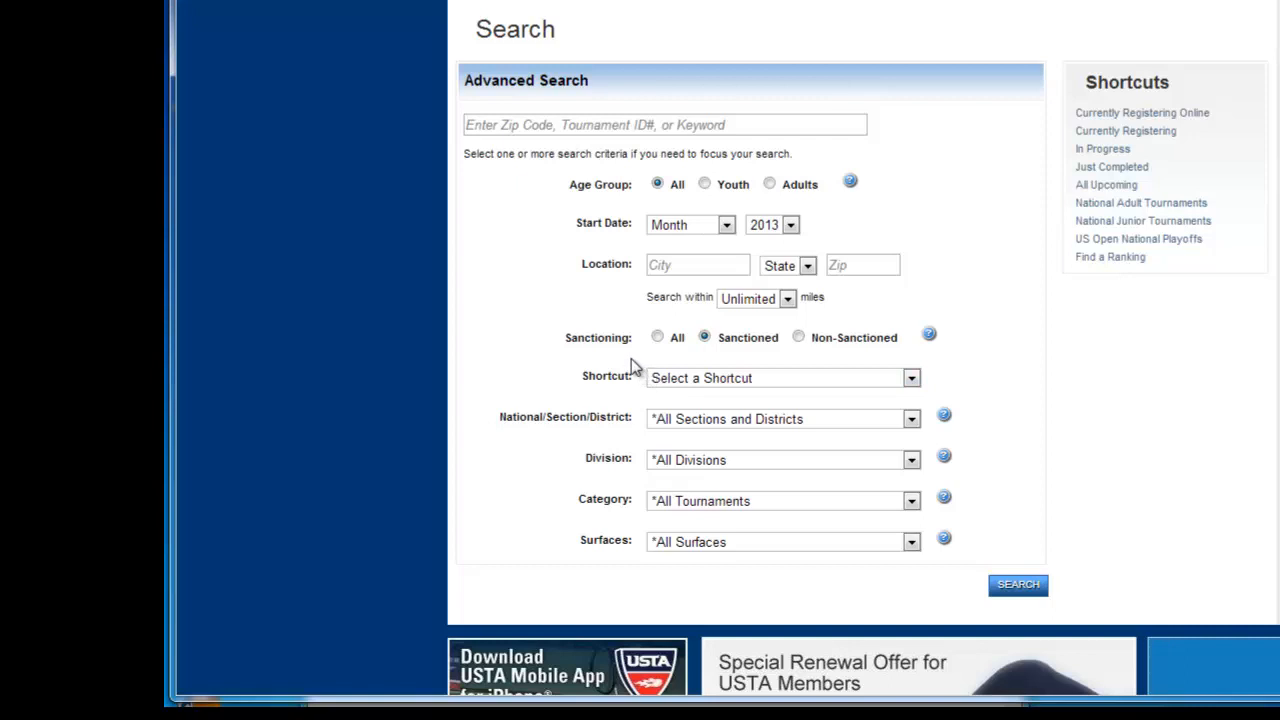
pyautogui.moveTo(624, 360)
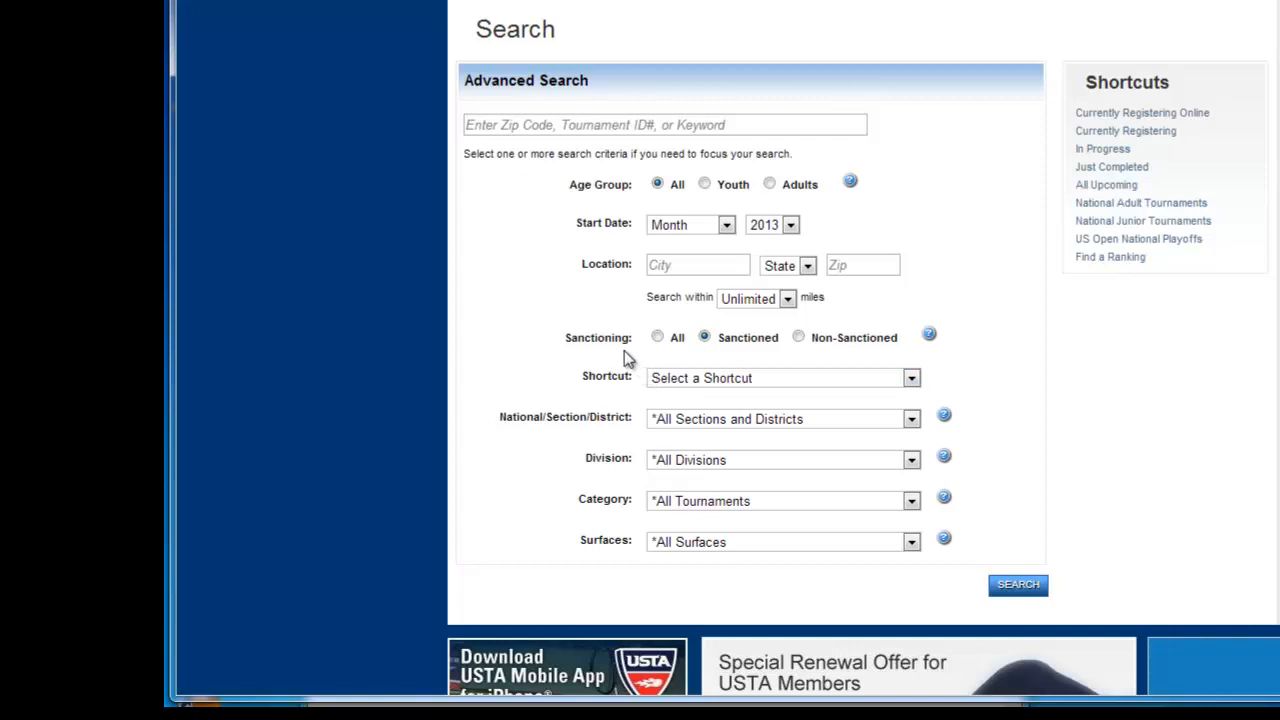
pyautogui.moveTo(622, 344)
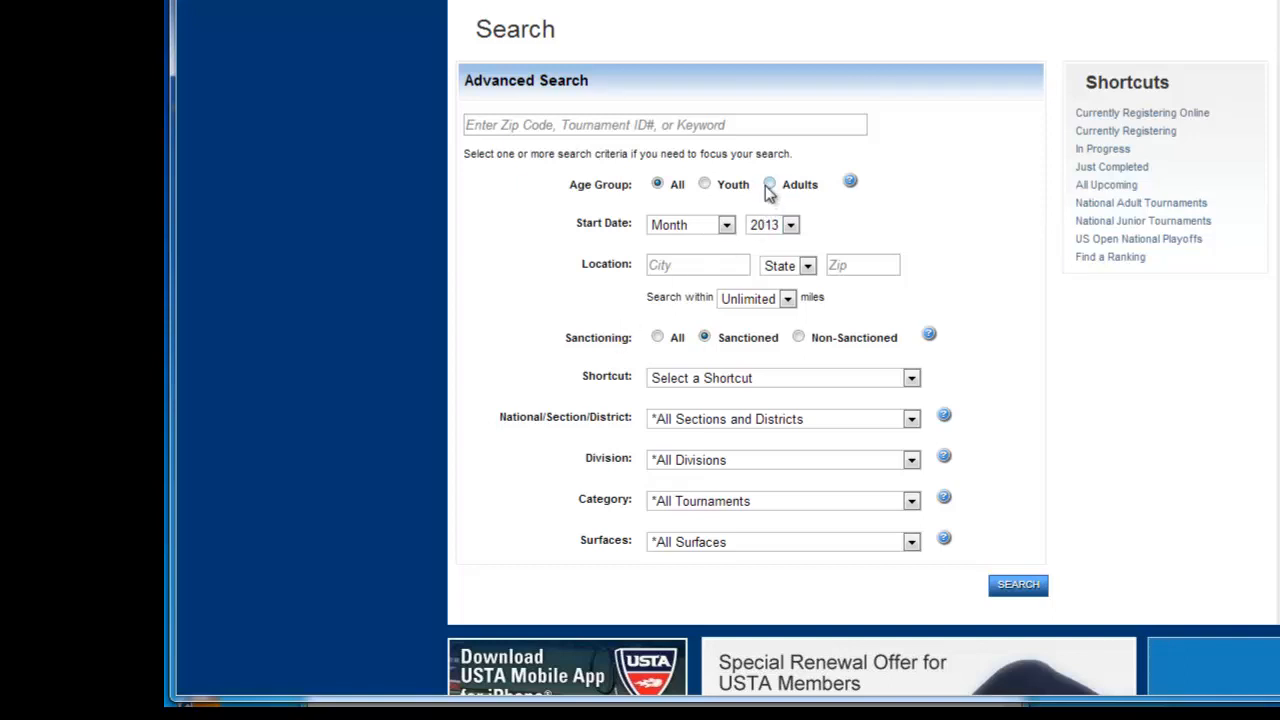
pyautogui.moveTo(718, 300)
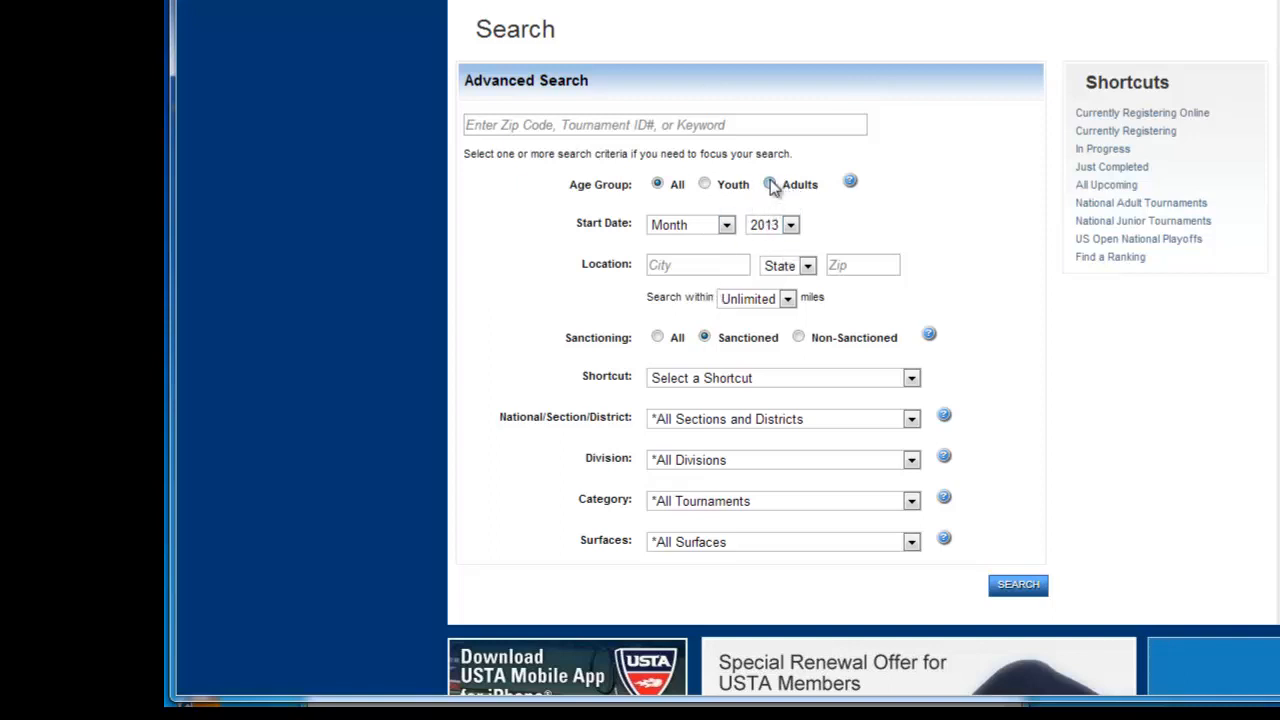
# Step: Filter for adult, sanctioned tournaments starting in April within 50 miles of zip 22202
pyautogui.click(724, 224)
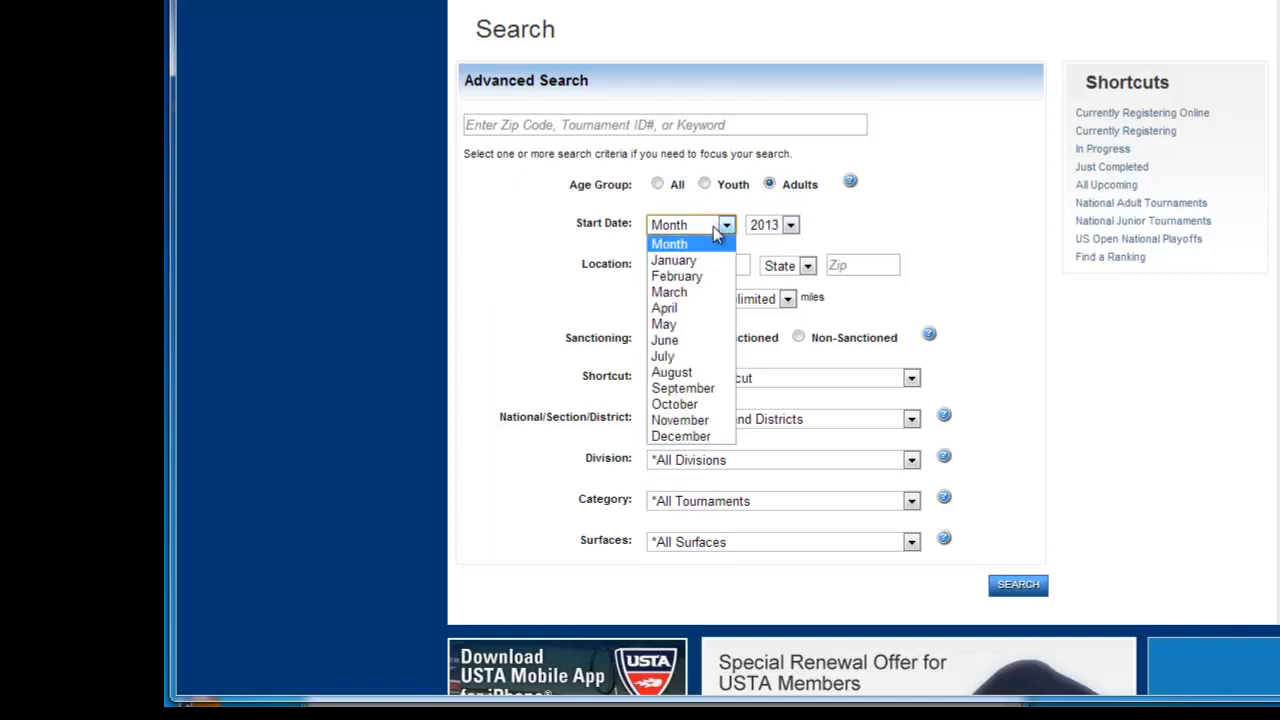
pyautogui.click(664, 308)
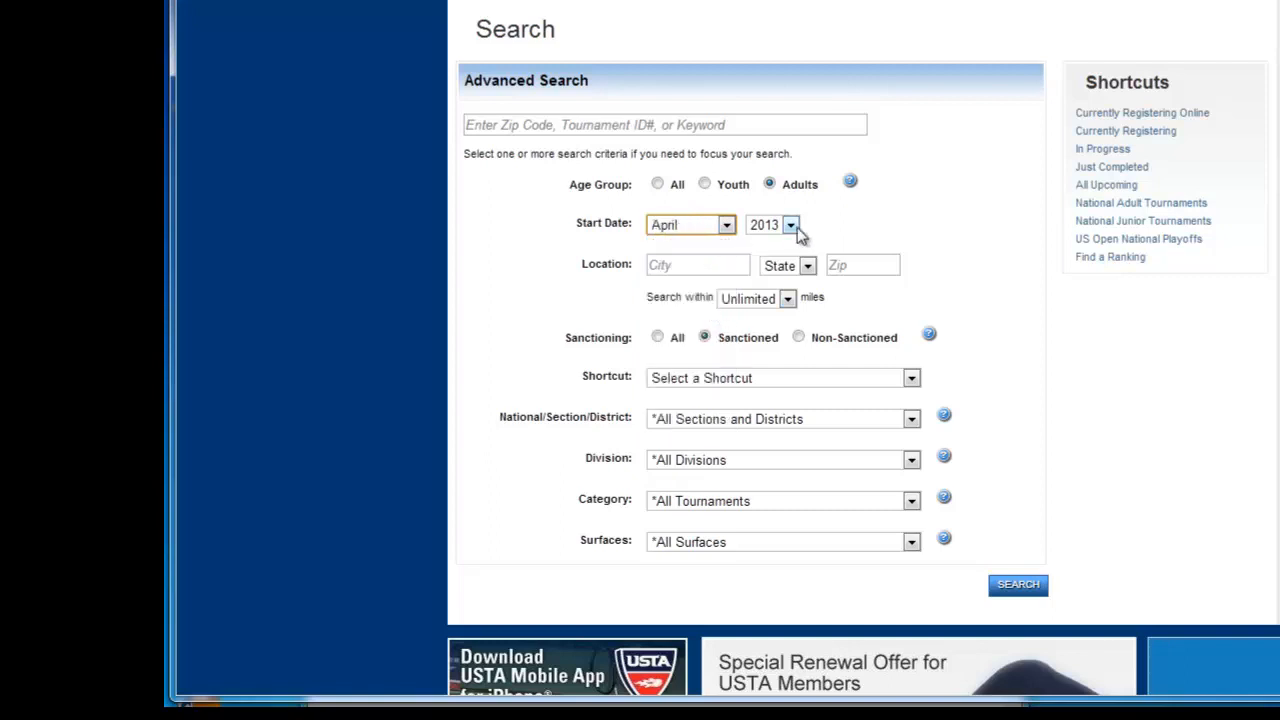
pyautogui.click(696, 264)
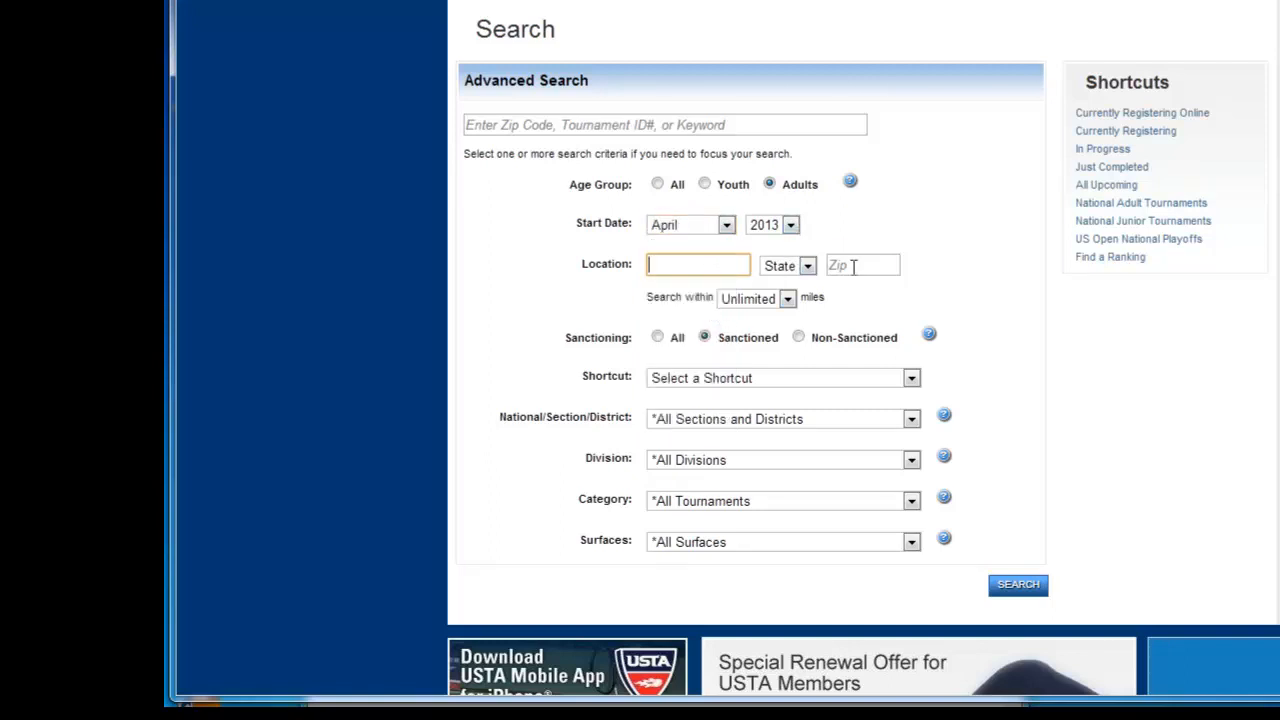
pyautogui.write('222')
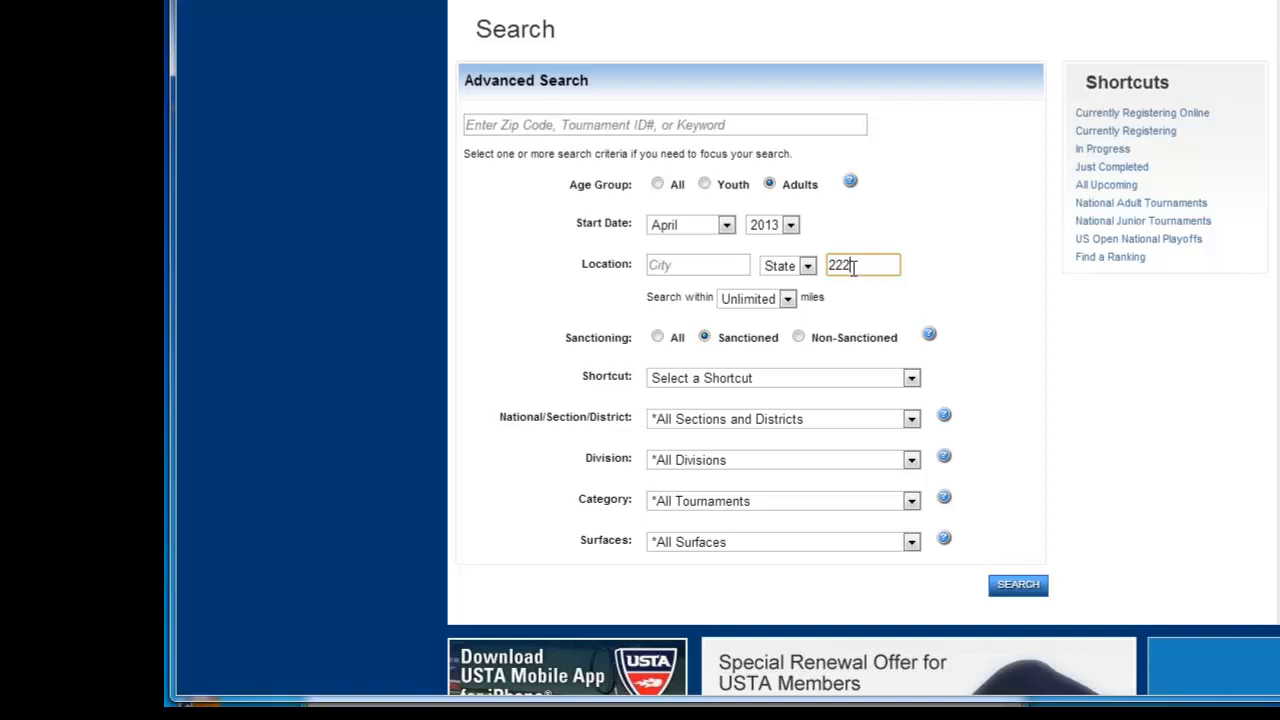
pyautogui.click(788, 298)
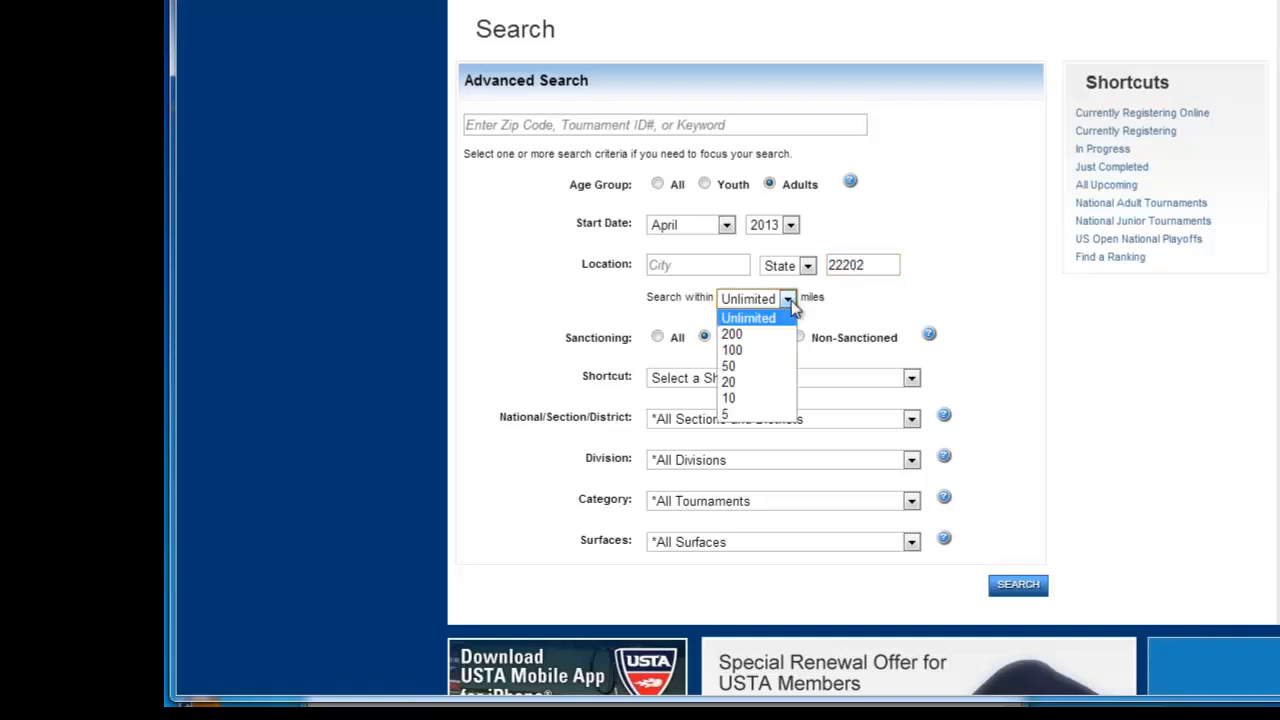
pyautogui.click(728, 364)
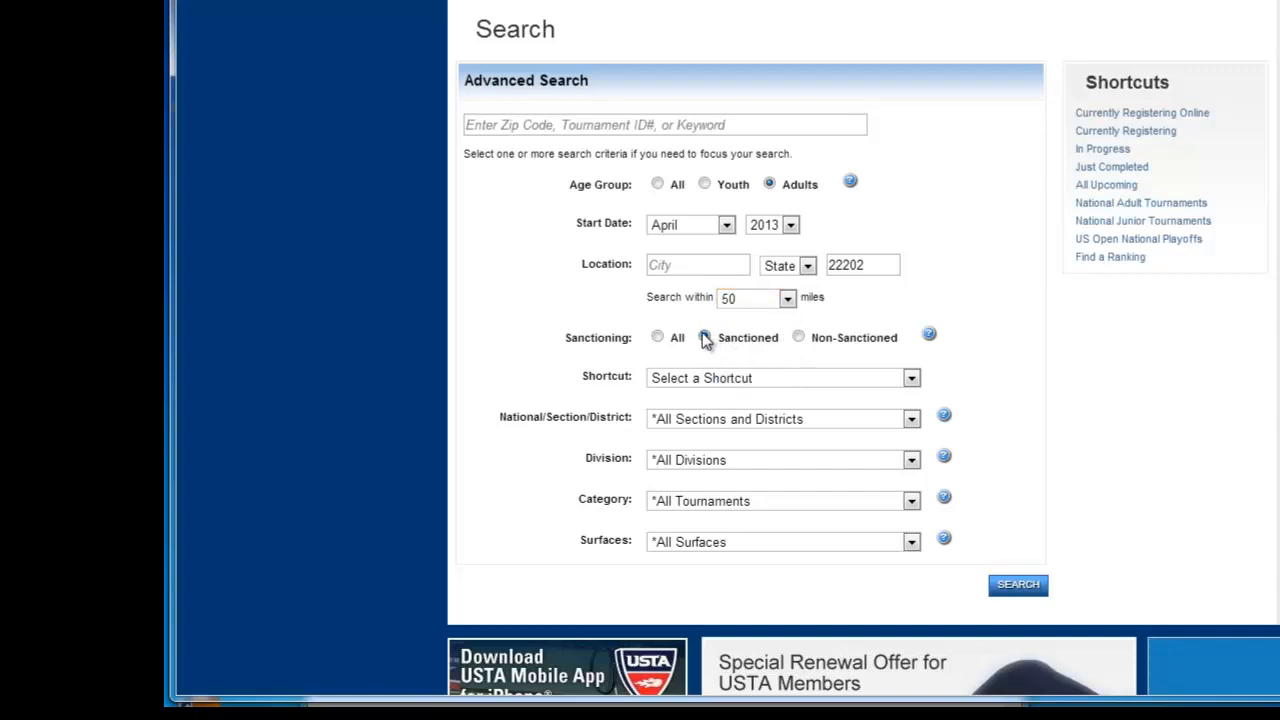
pyautogui.click(928, 334)
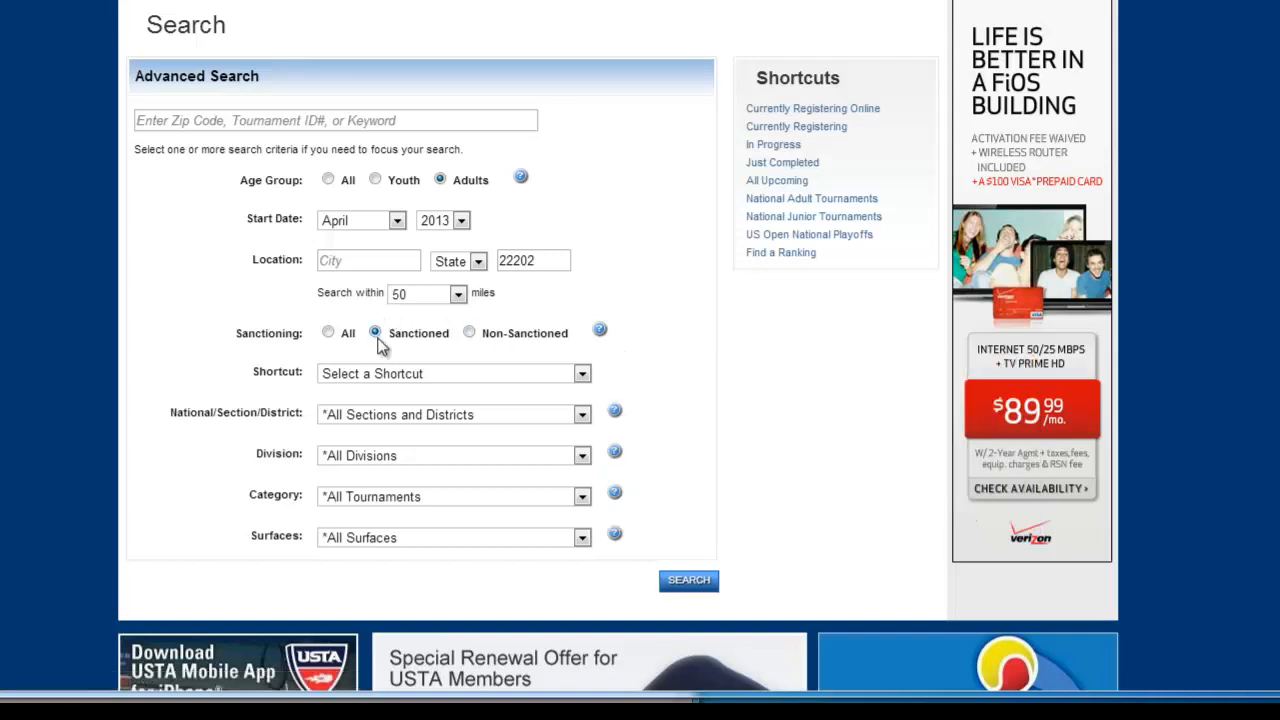
pyautogui.moveTo(596, 388)
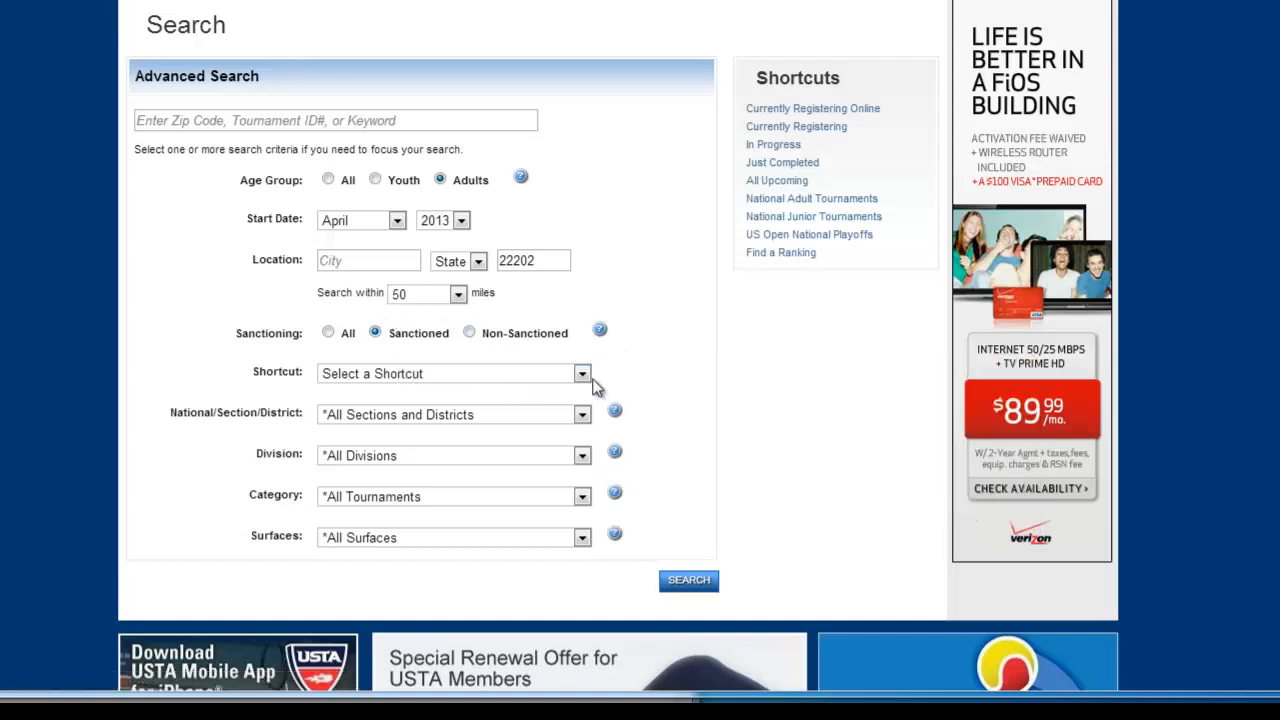
# Step: Choose the Currently Registering Online shortcut
pyautogui.click(582, 374)
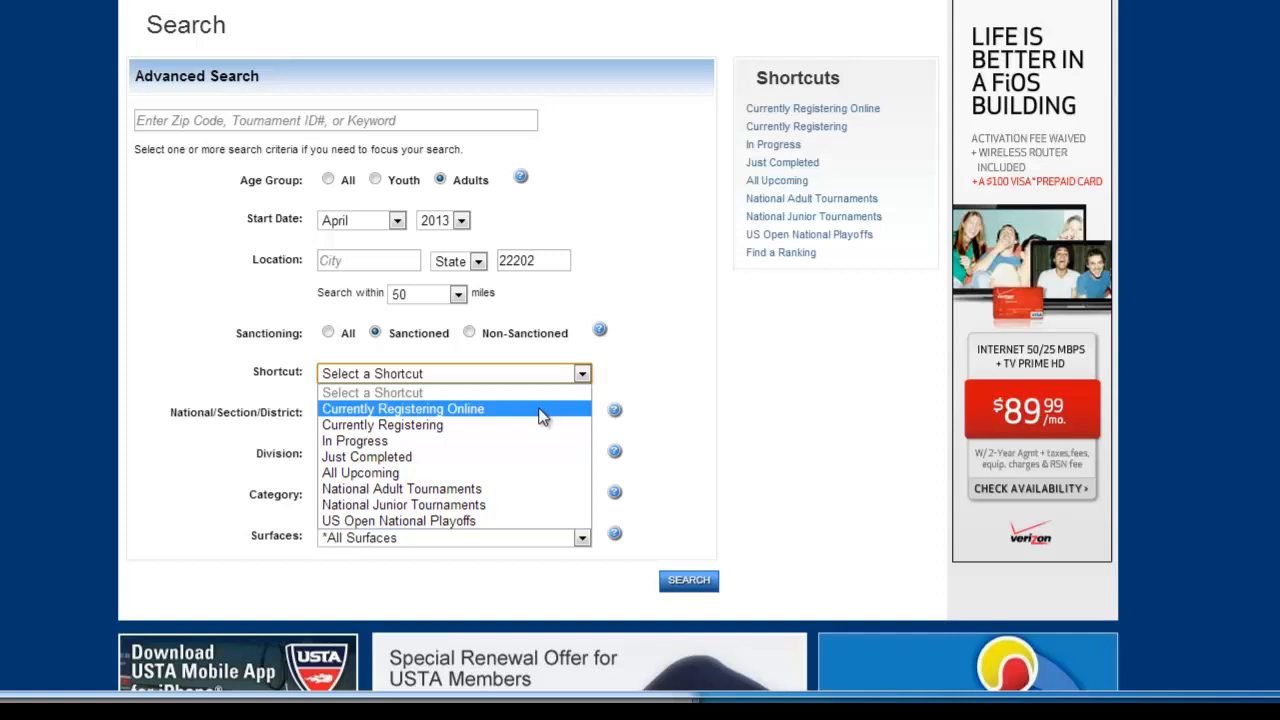
pyautogui.moveTo(484, 456)
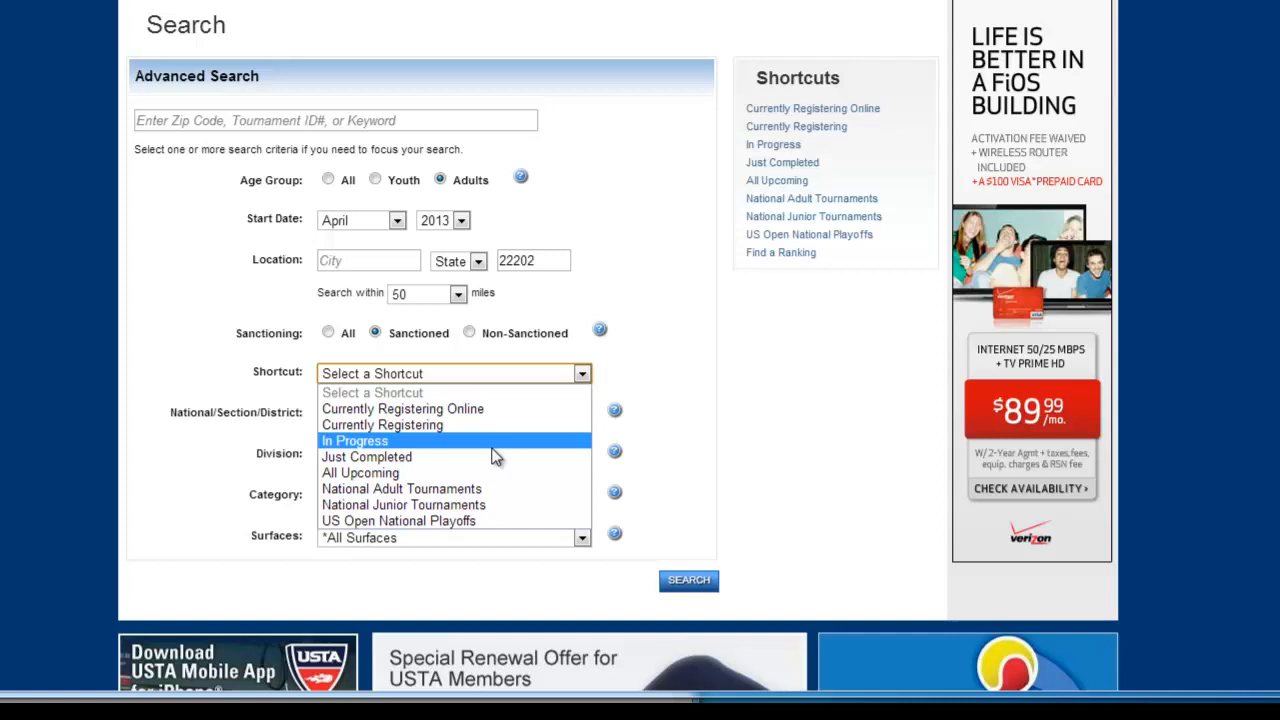
pyautogui.moveTo(496, 428)
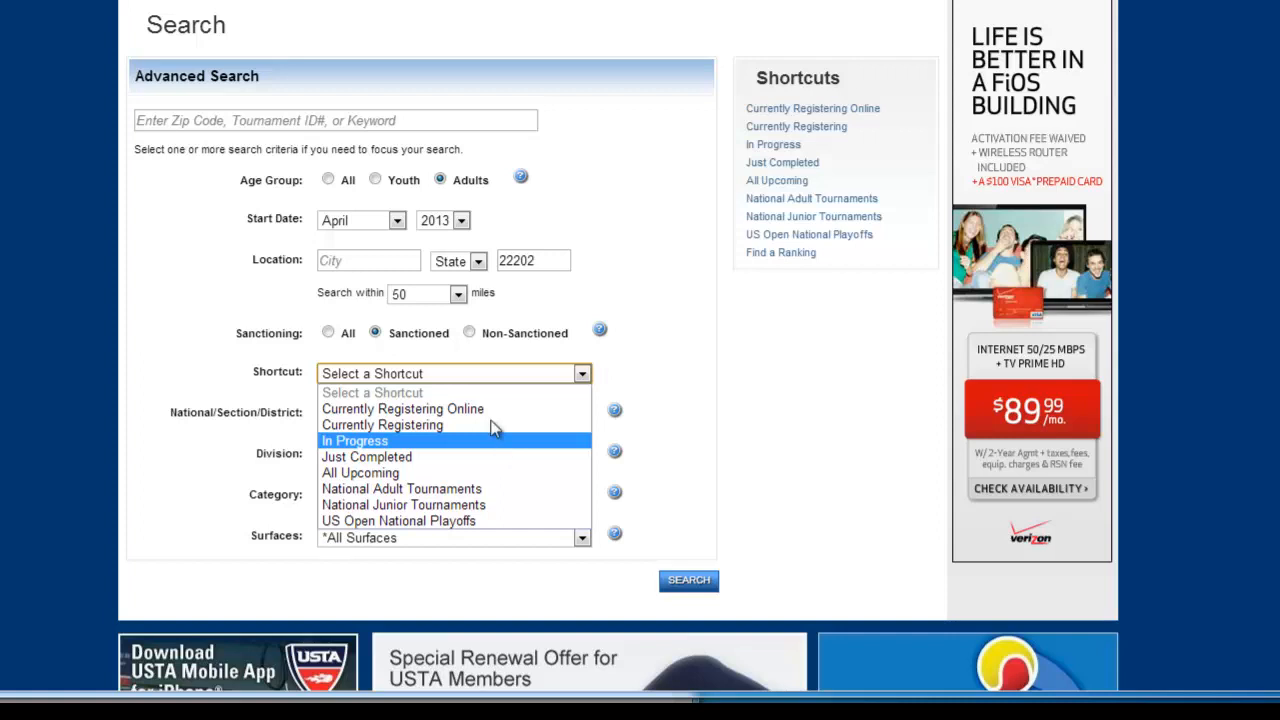
pyautogui.click(402, 408)
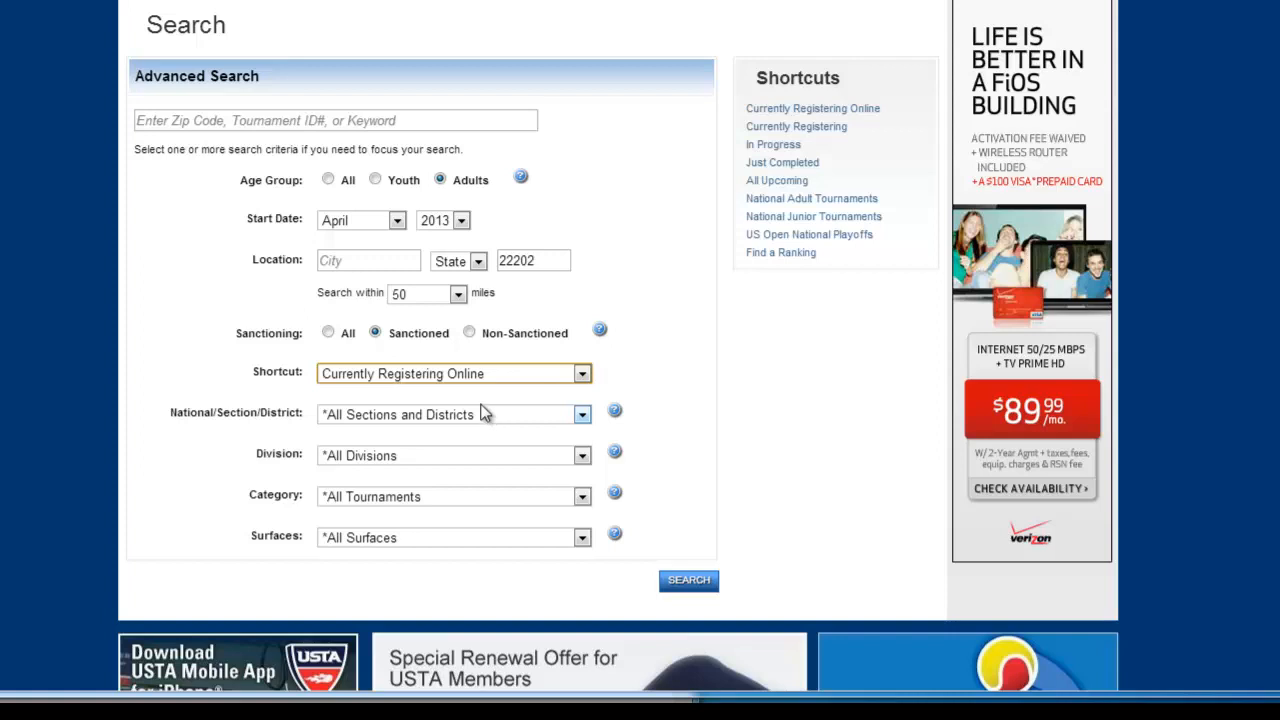
pyautogui.moveTo(256, 414)
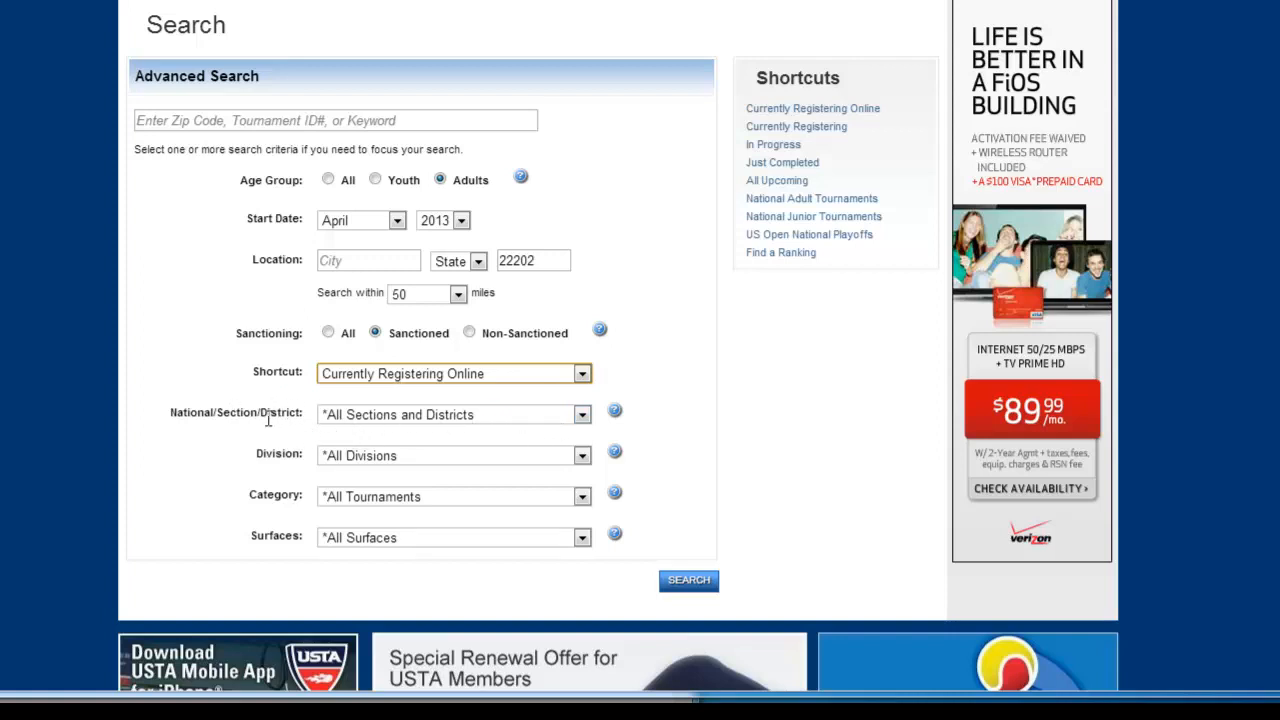
# Step: Select Mid-Atlantic from the National/Section/District list
pyautogui.click(580, 414)
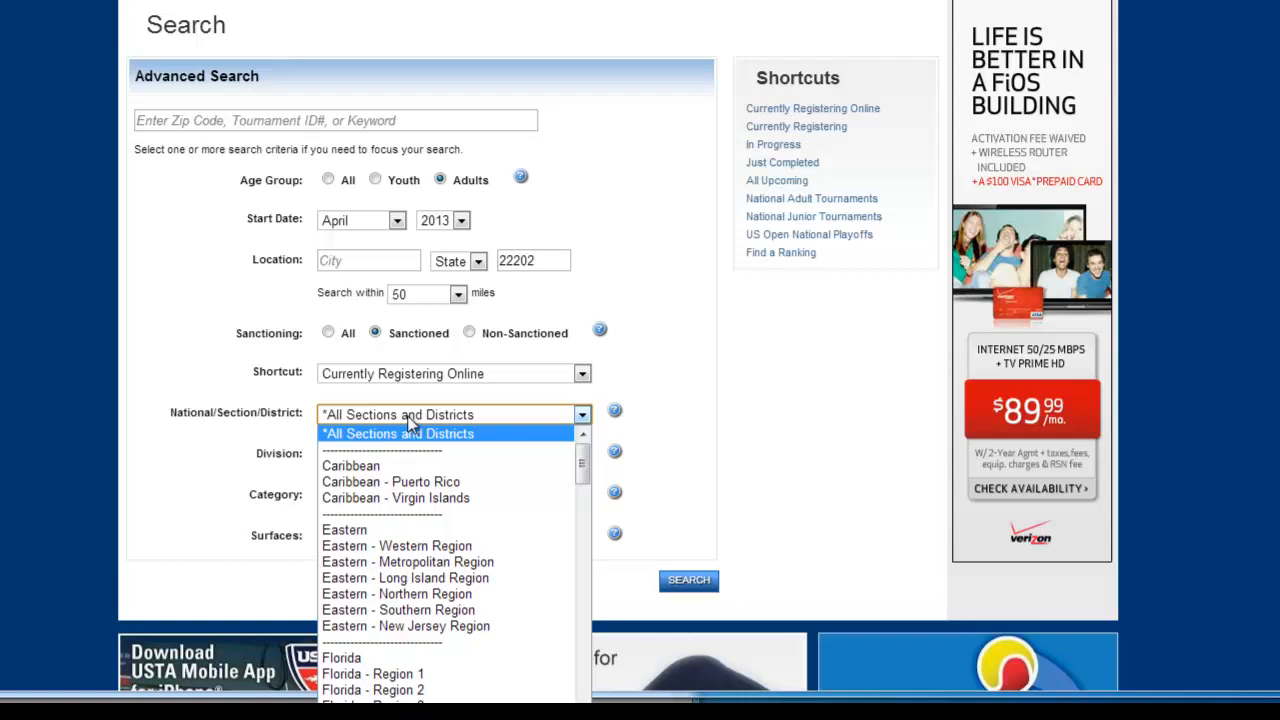
pyautogui.moveTo(408, 466)
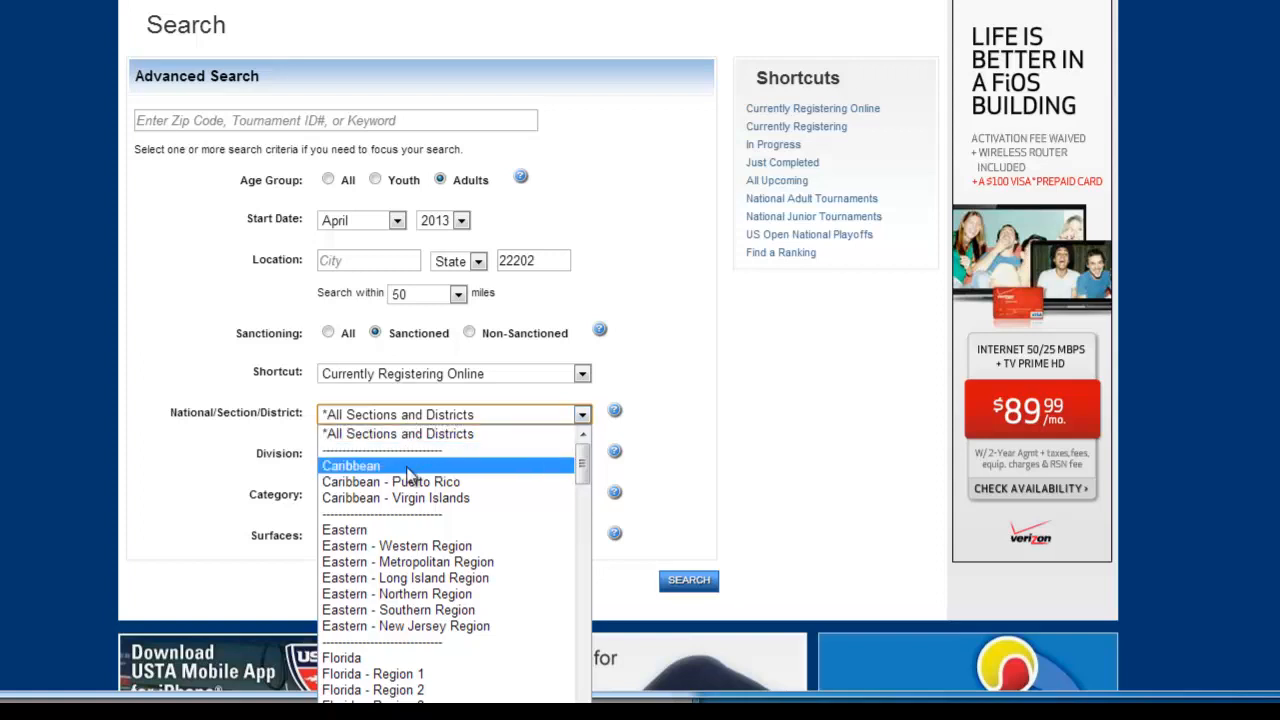
pyautogui.scroll(-3)
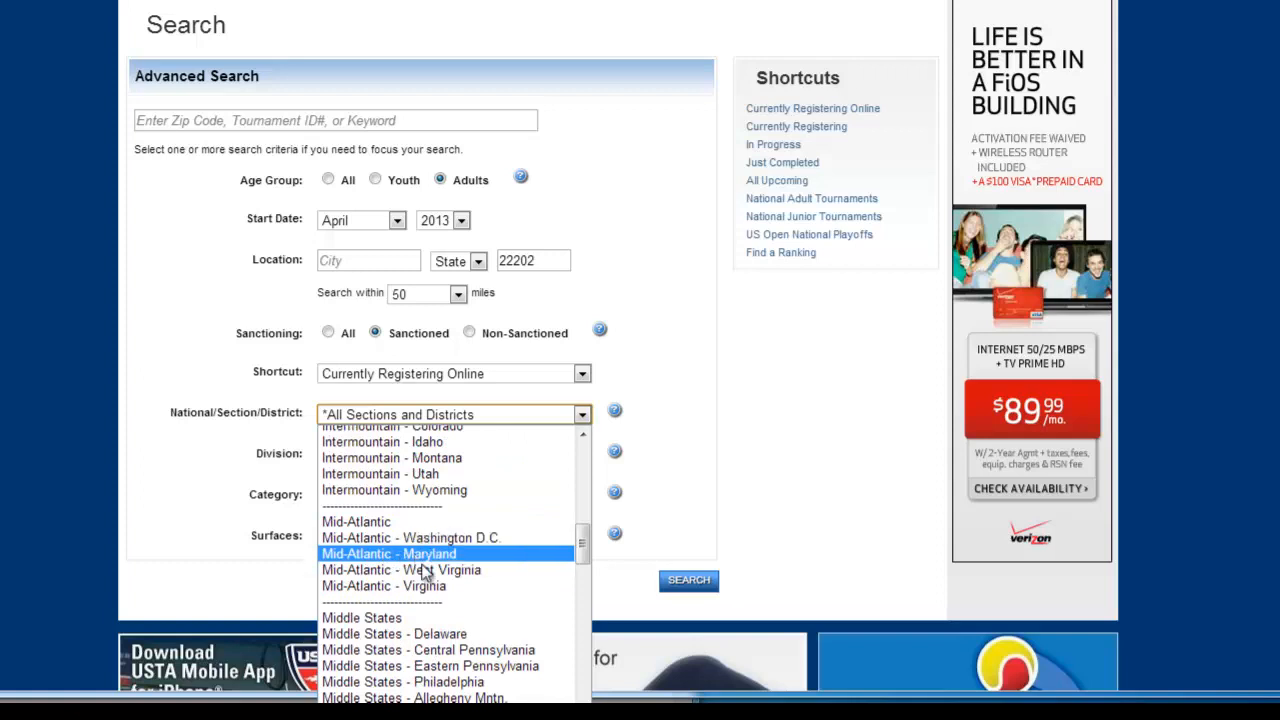
pyautogui.moveTo(436, 584)
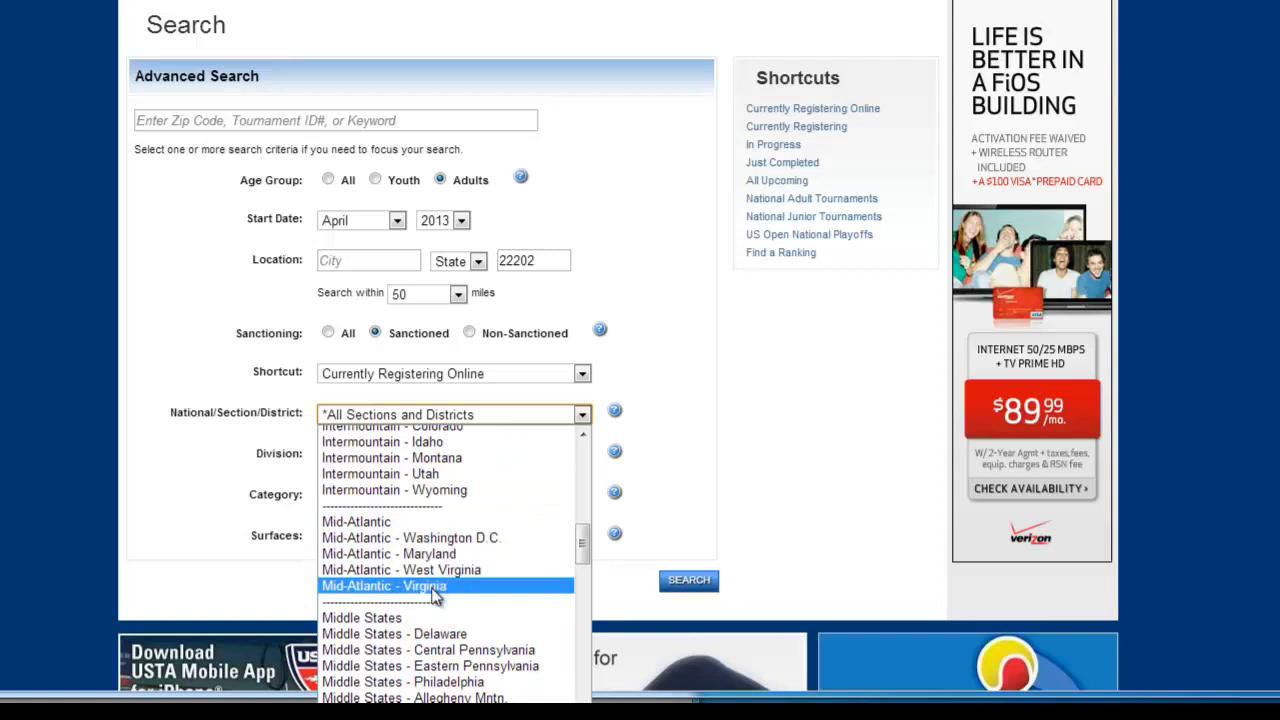
pyautogui.scroll(-3)
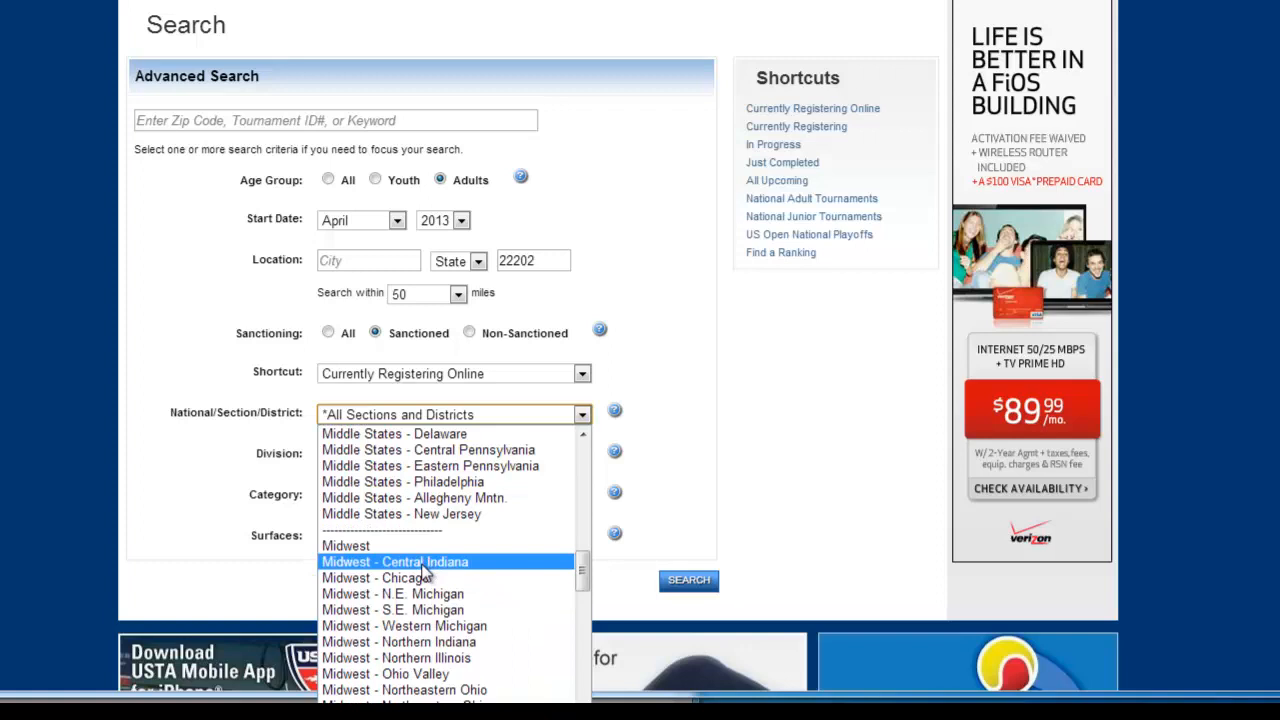
pyautogui.scroll(-3)
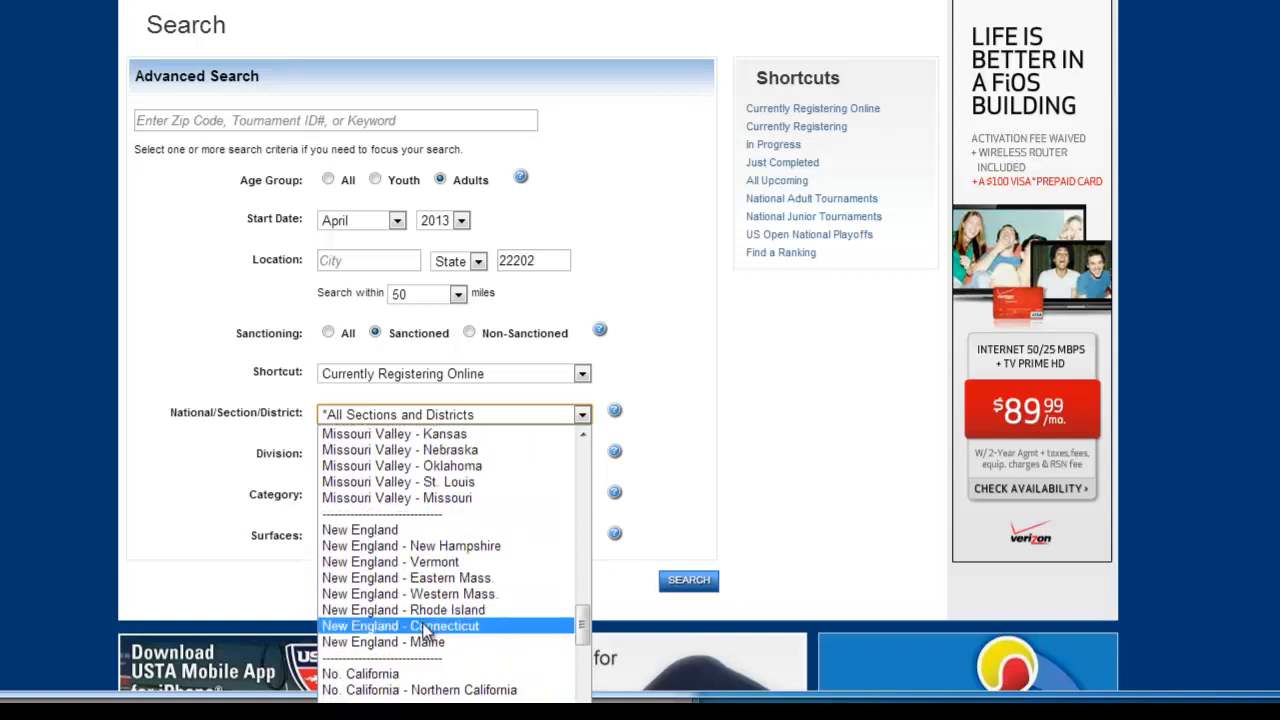
pyautogui.scroll(-3)
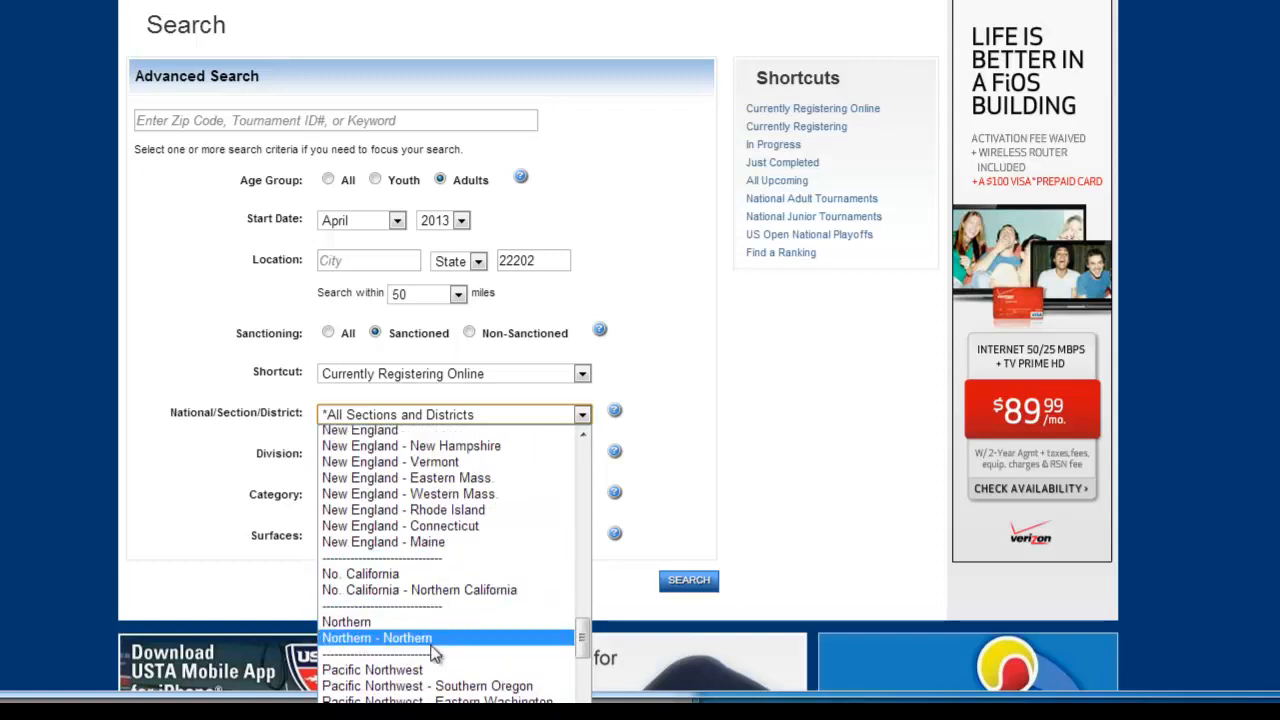
pyautogui.scroll(3)
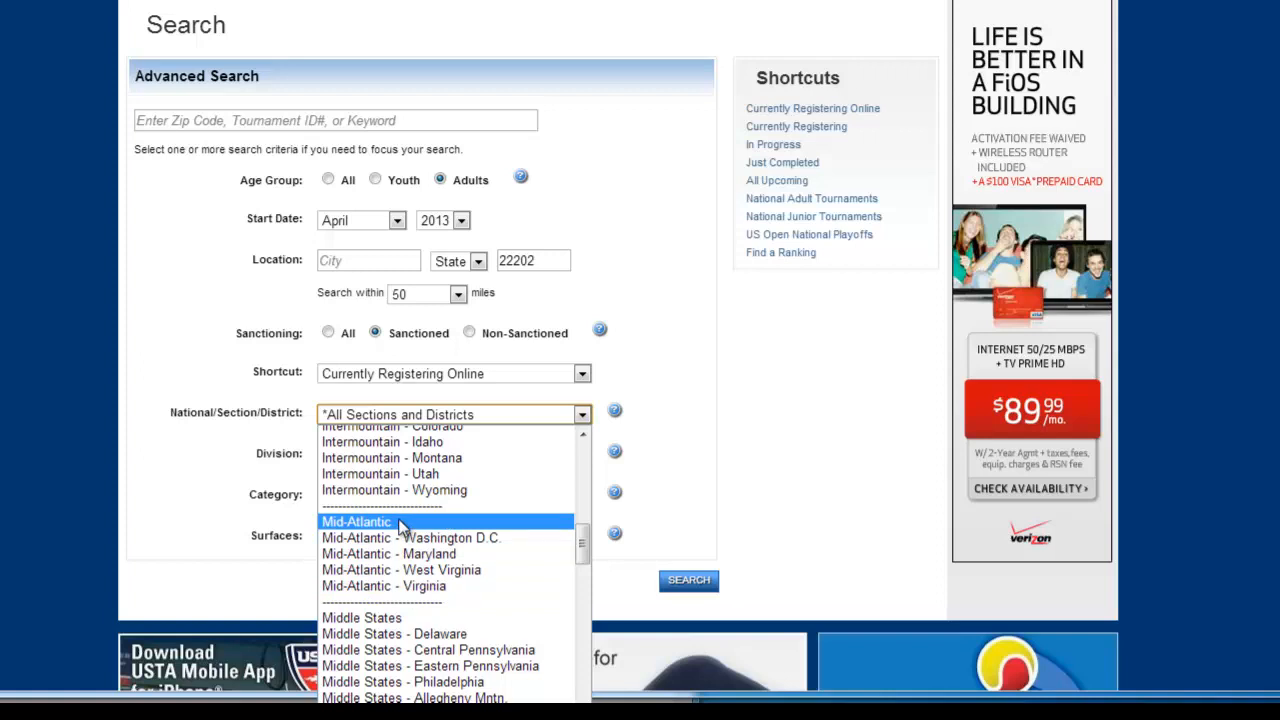
pyautogui.click(356, 520)
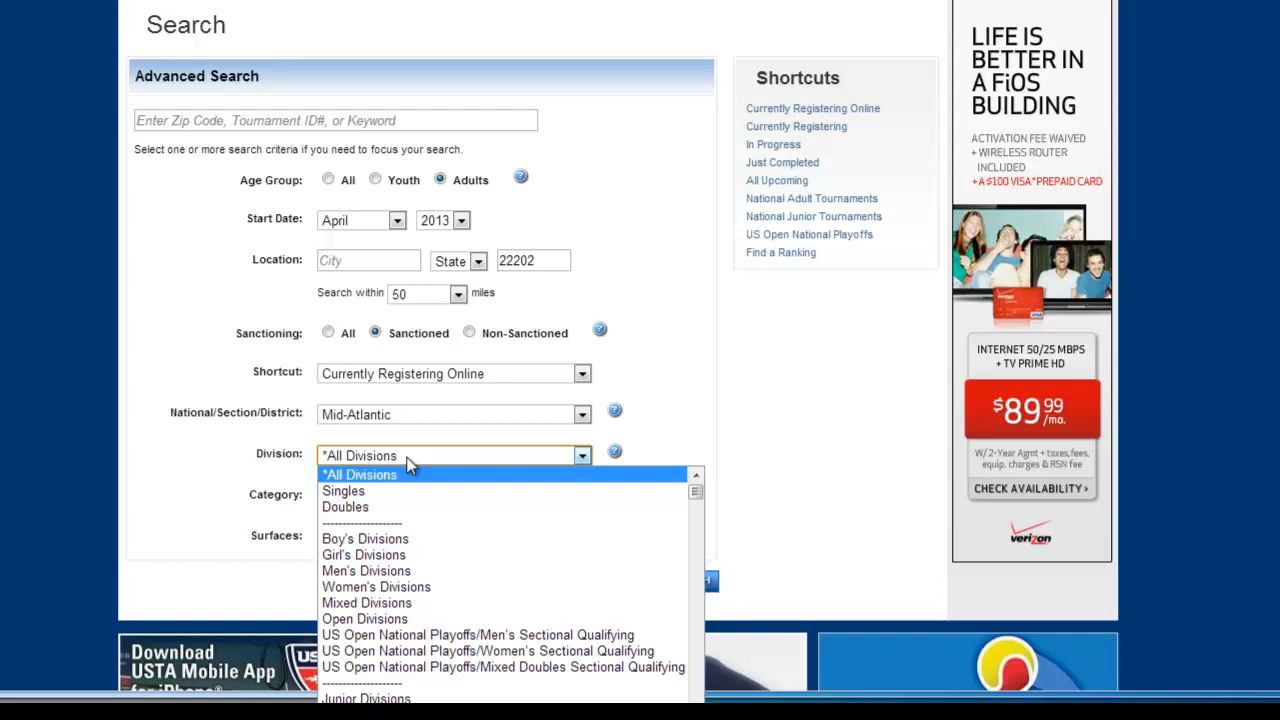
pyautogui.moveTo(388, 508)
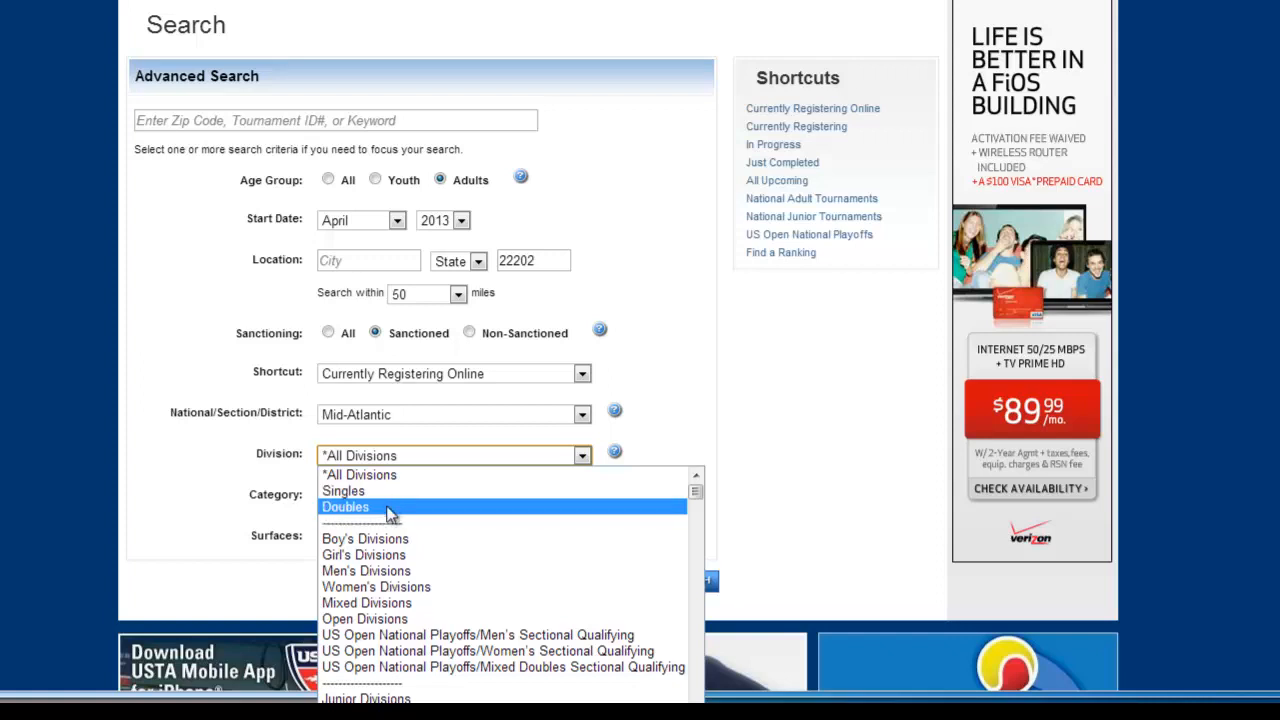
pyautogui.moveTo(390, 636)
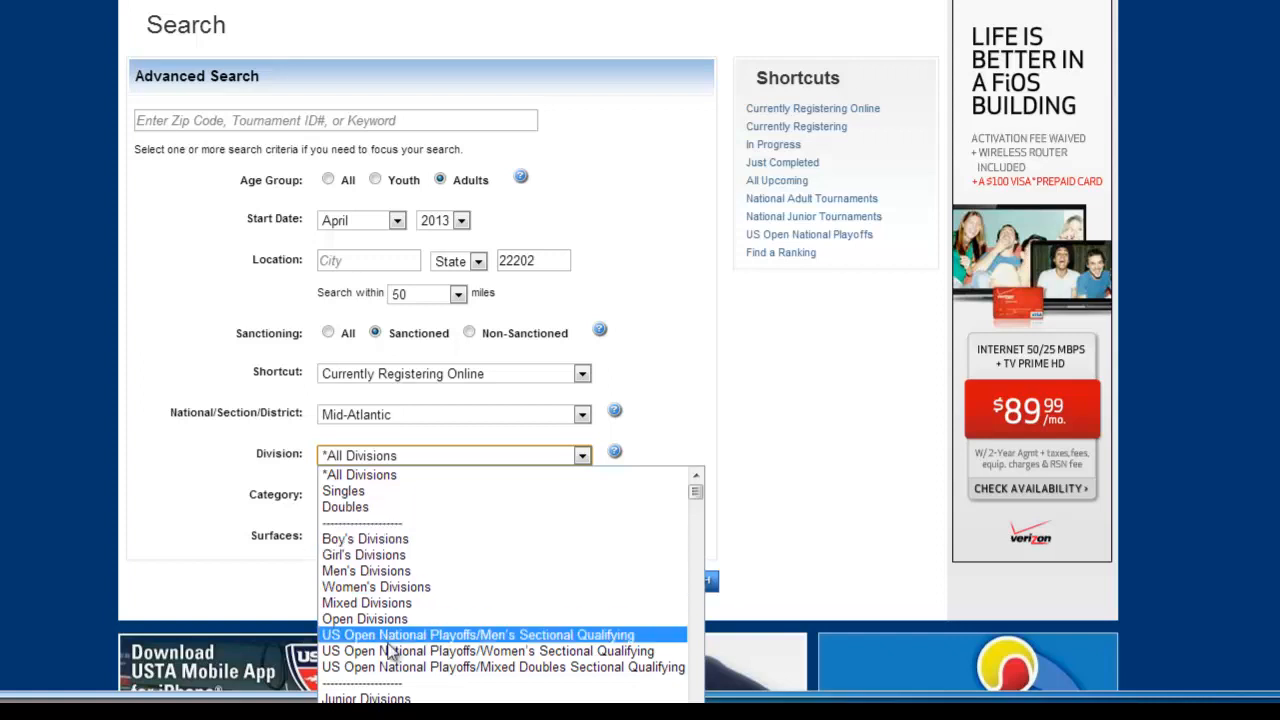
pyautogui.moveTo(390, 652)
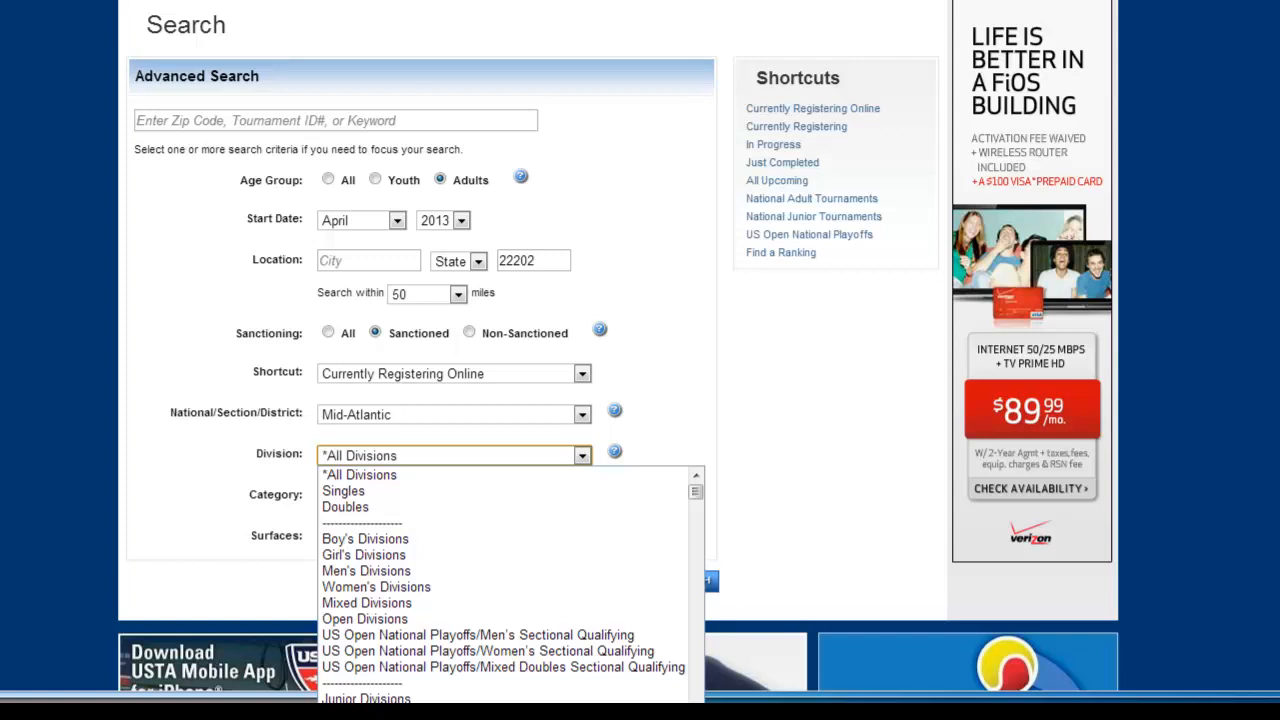
# Step: Scroll through the Division options toward NTRP Divisions
pyautogui.scroll(-3)
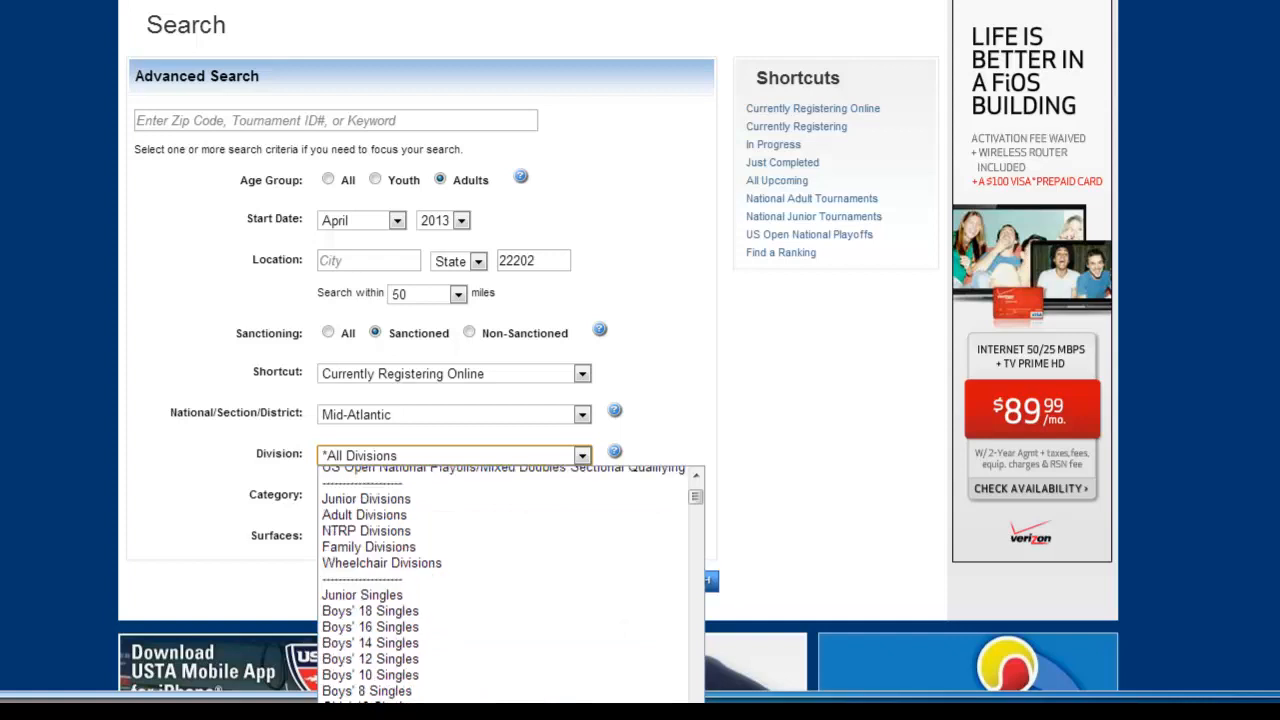
pyautogui.scroll(3)
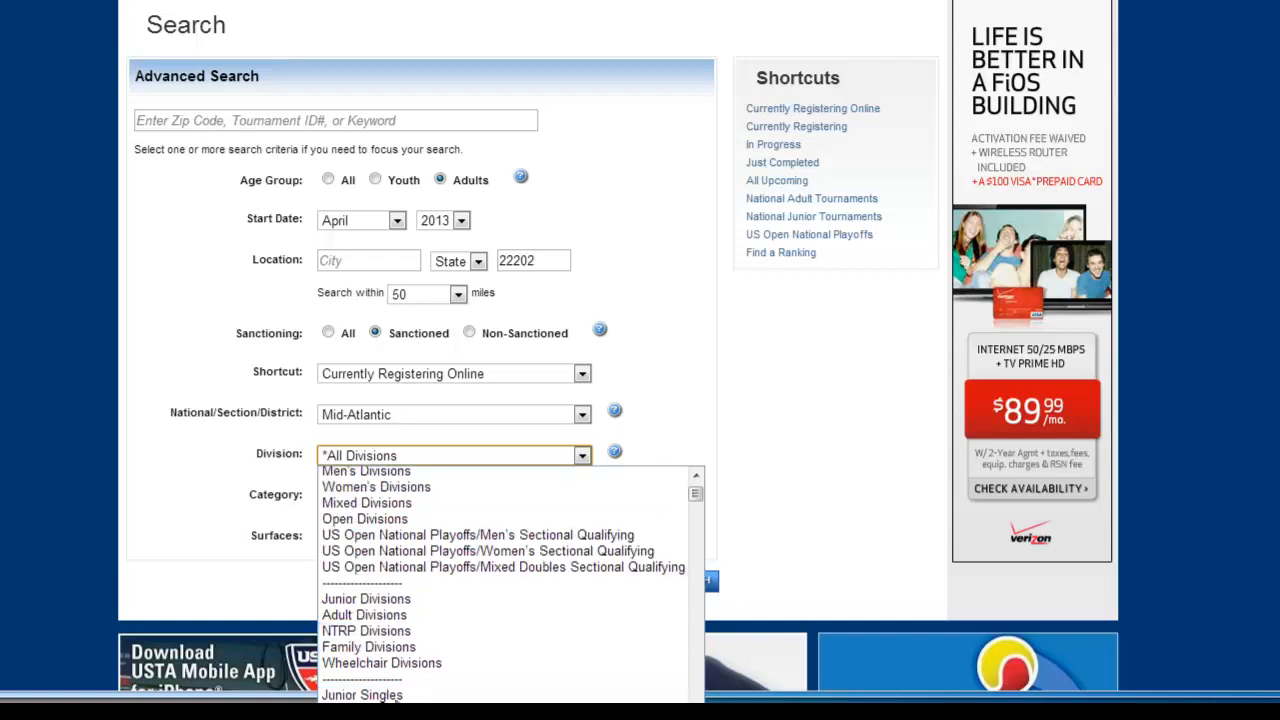
pyautogui.moveTo(360, 694)
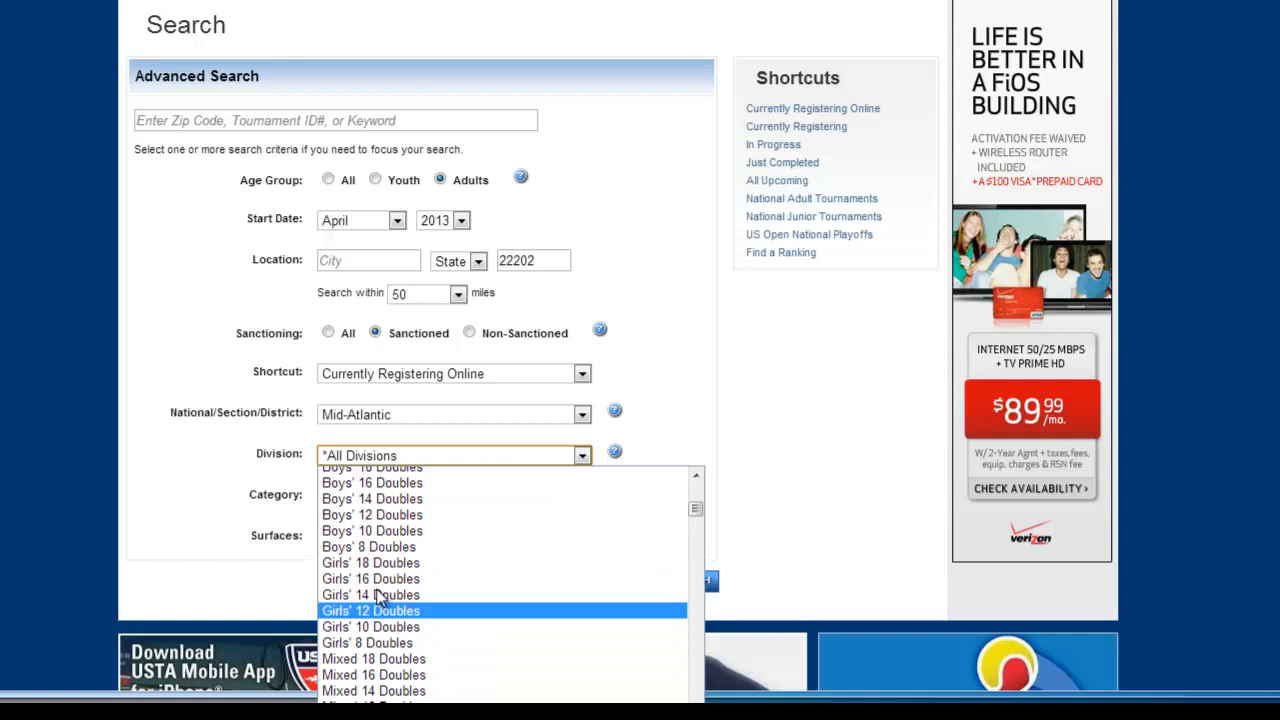
pyautogui.scroll(-3)
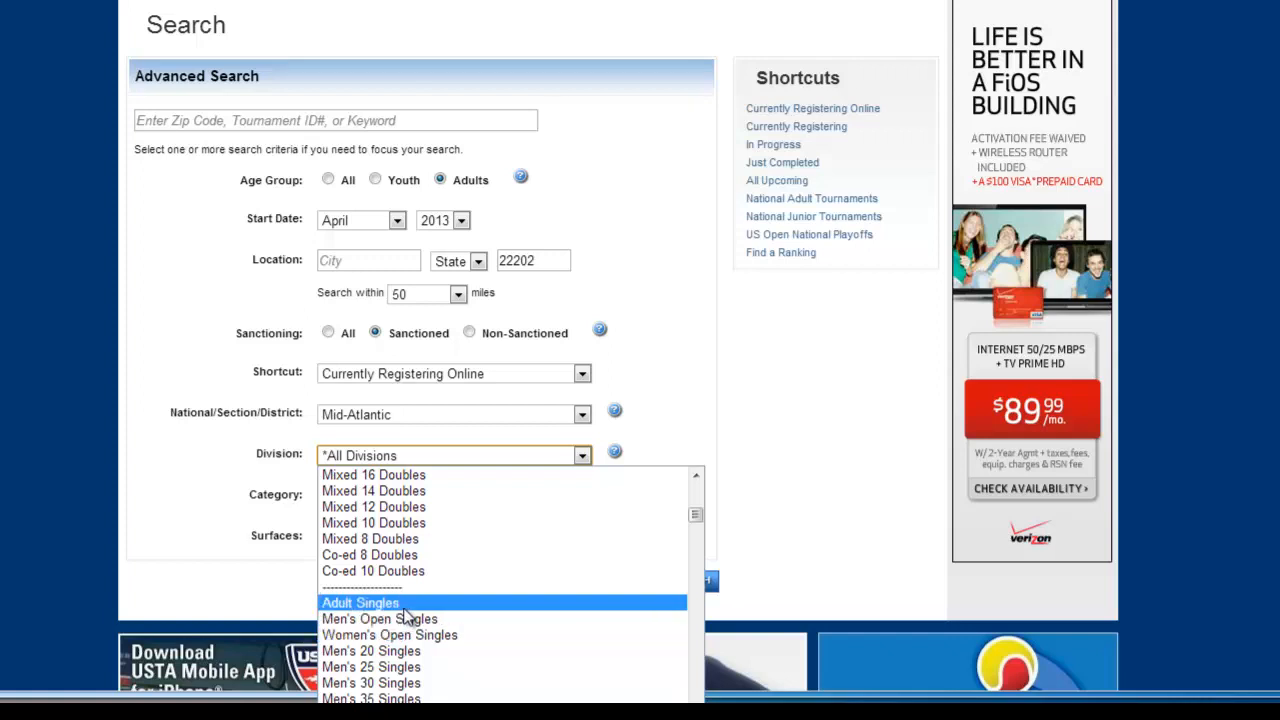
pyautogui.moveTo(380, 618)
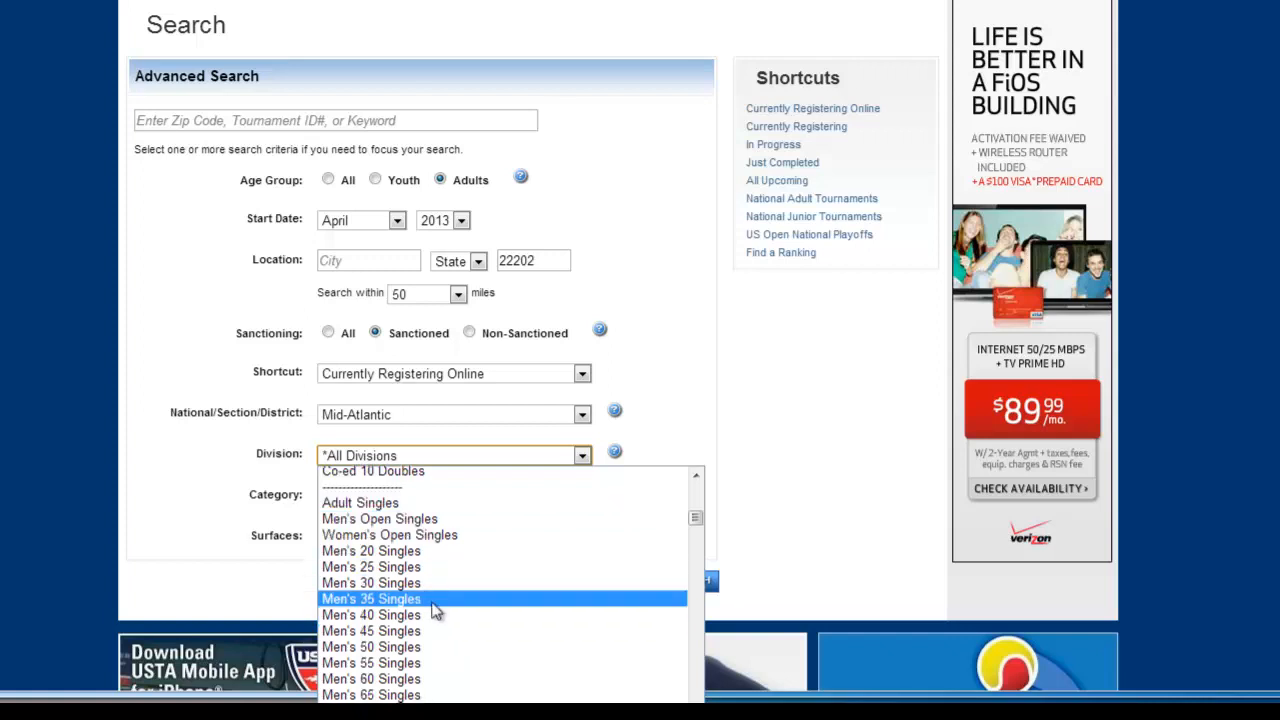
pyautogui.moveTo(436, 570)
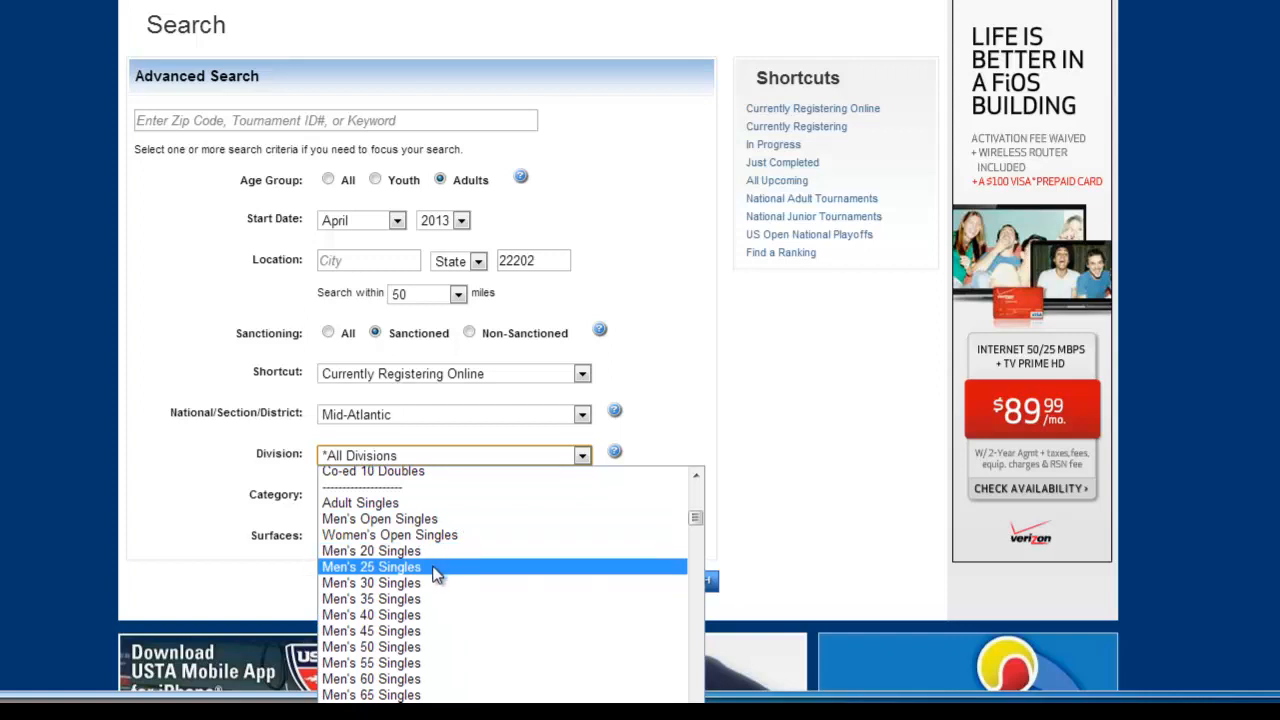
pyautogui.moveTo(448, 590)
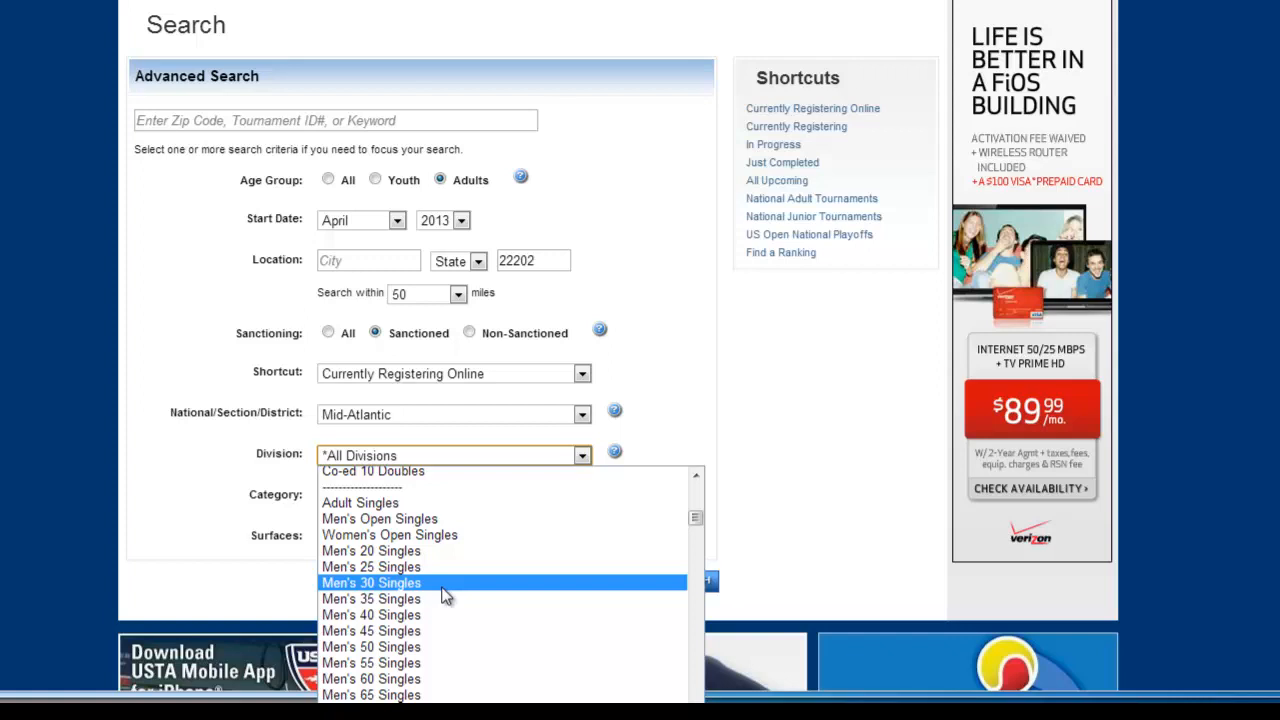
pyautogui.moveTo(444, 520)
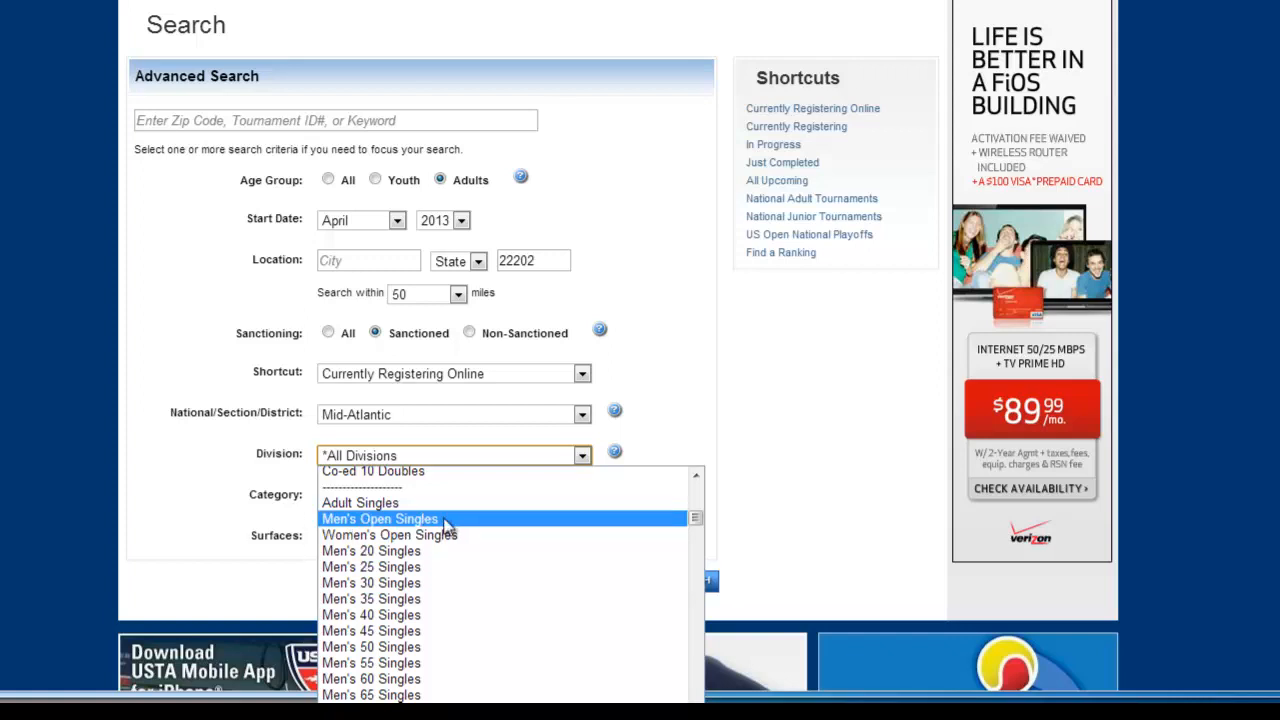
pyautogui.scroll(-3)
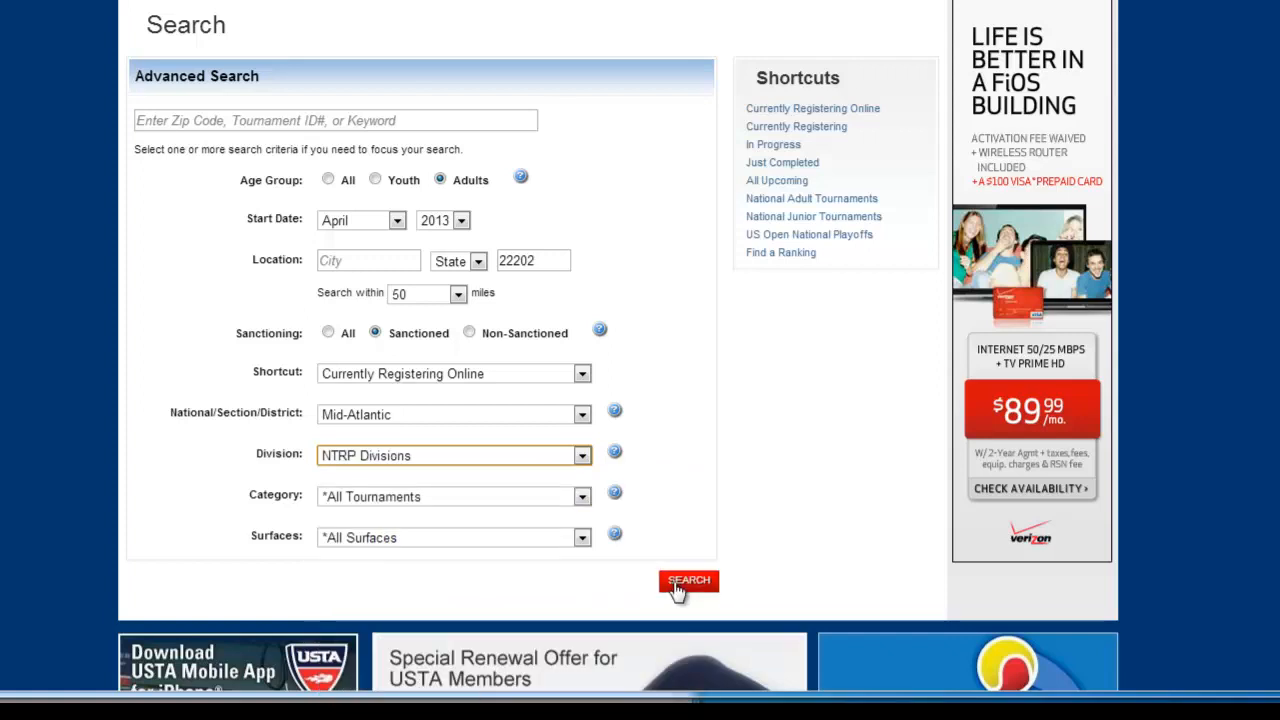
pyautogui.click(582, 496)
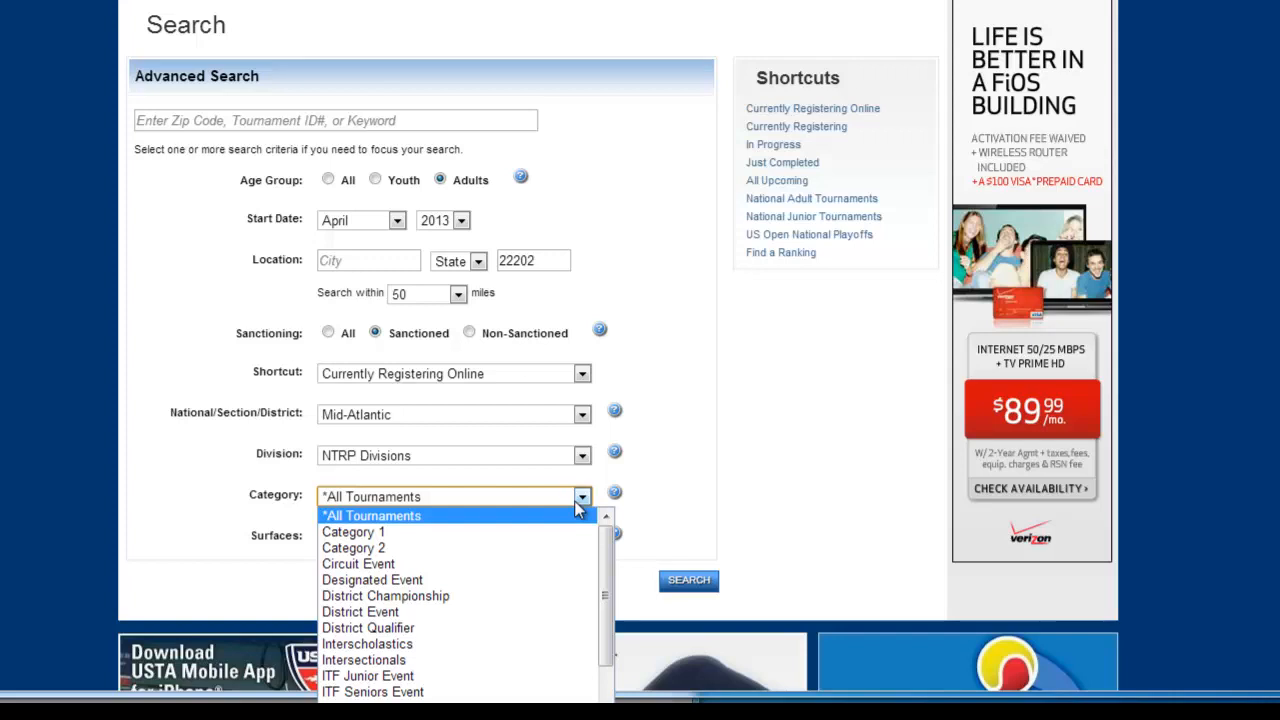
pyautogui.click(372, 516)
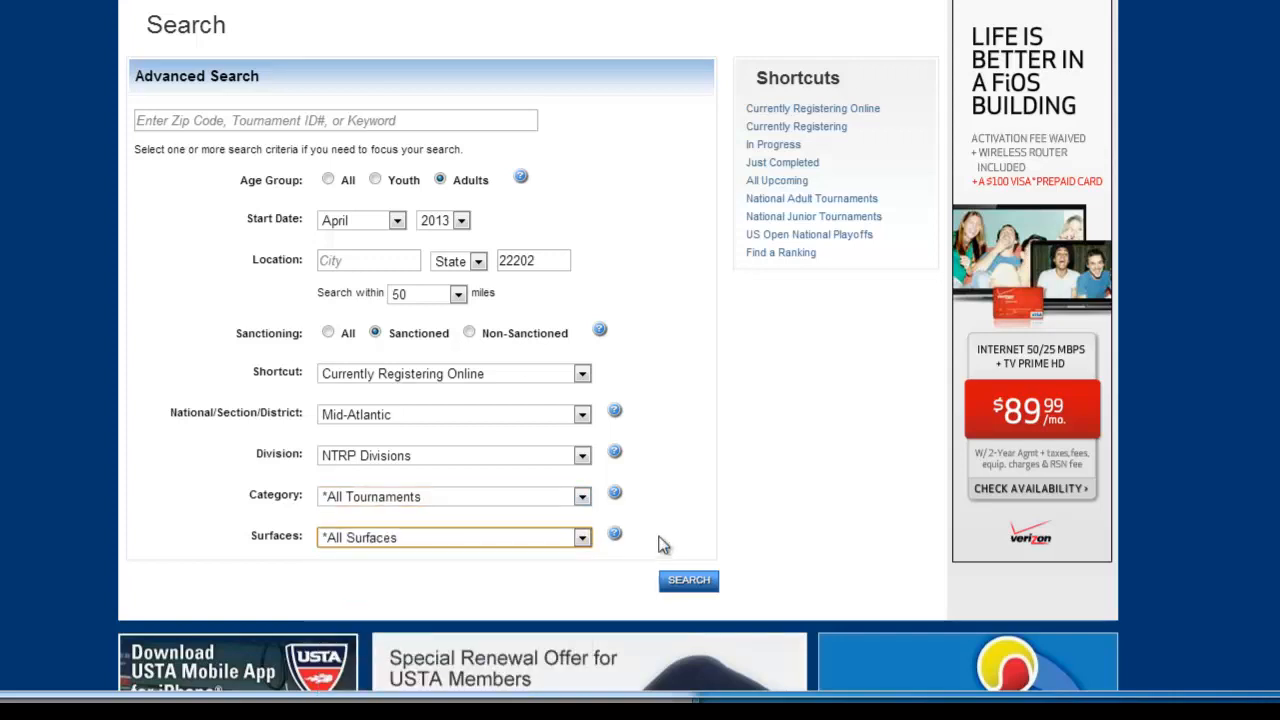
pyautogui.moveTo(392, 418)
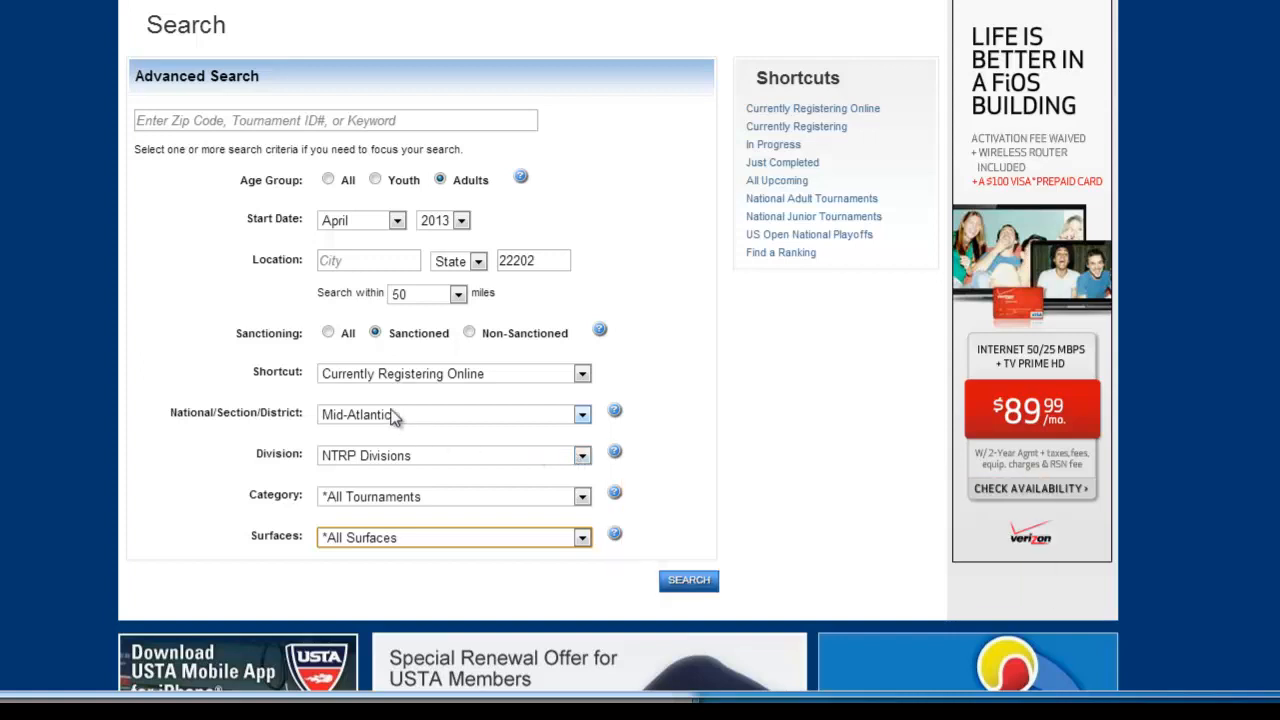
pyautogui.moveTo(252, 426)
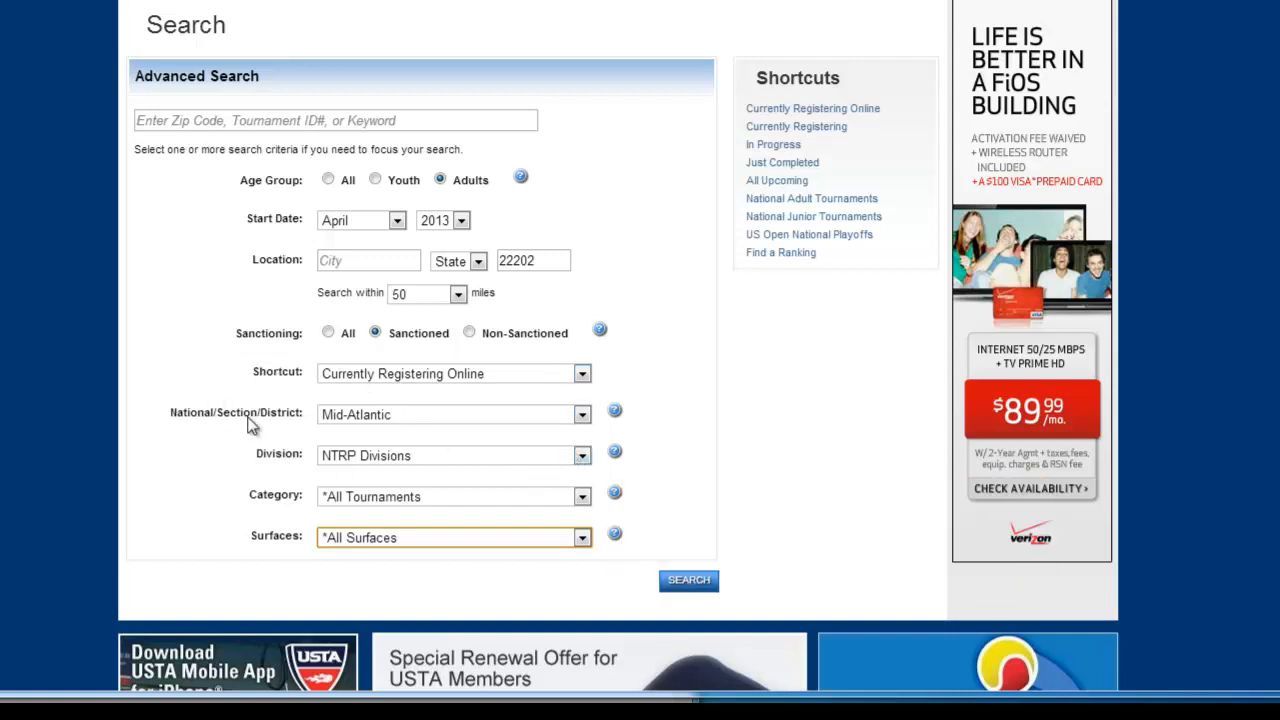
pyautogui.moveTo(340, 470)
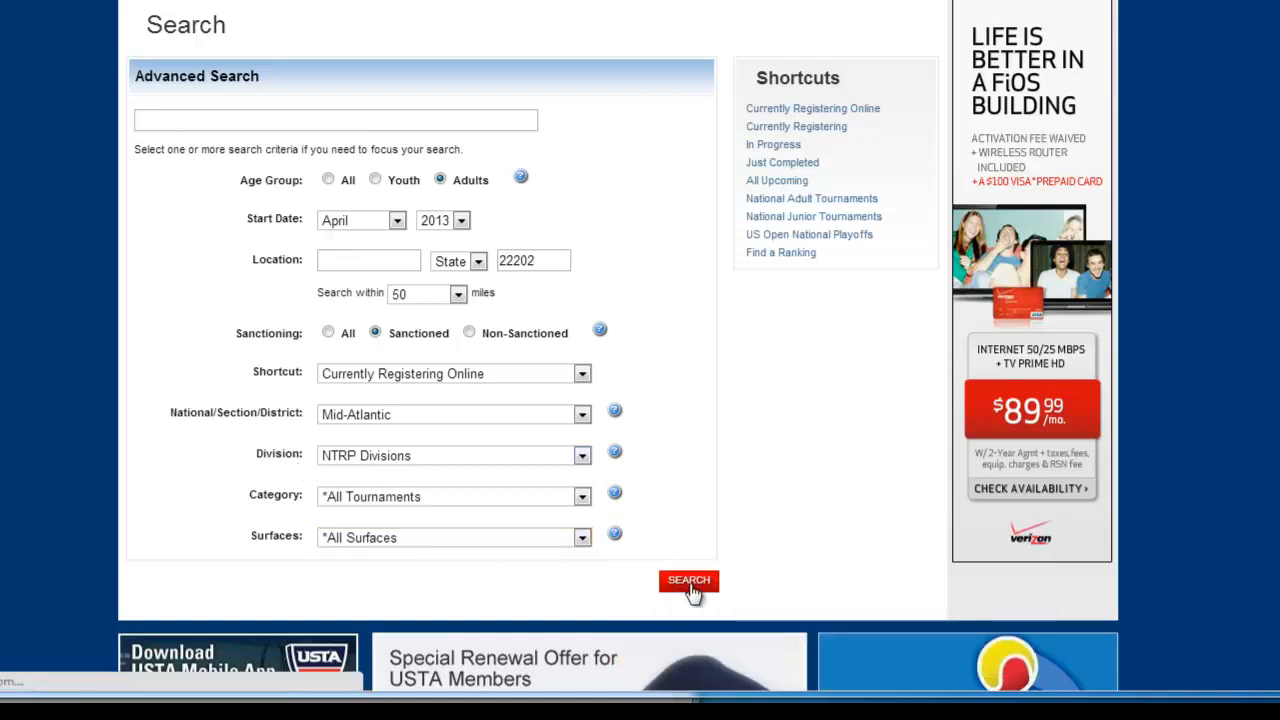
# Step: Run the search to list the four matching Mid-Atlantic tournaments
pyautogui.click(688, 580)
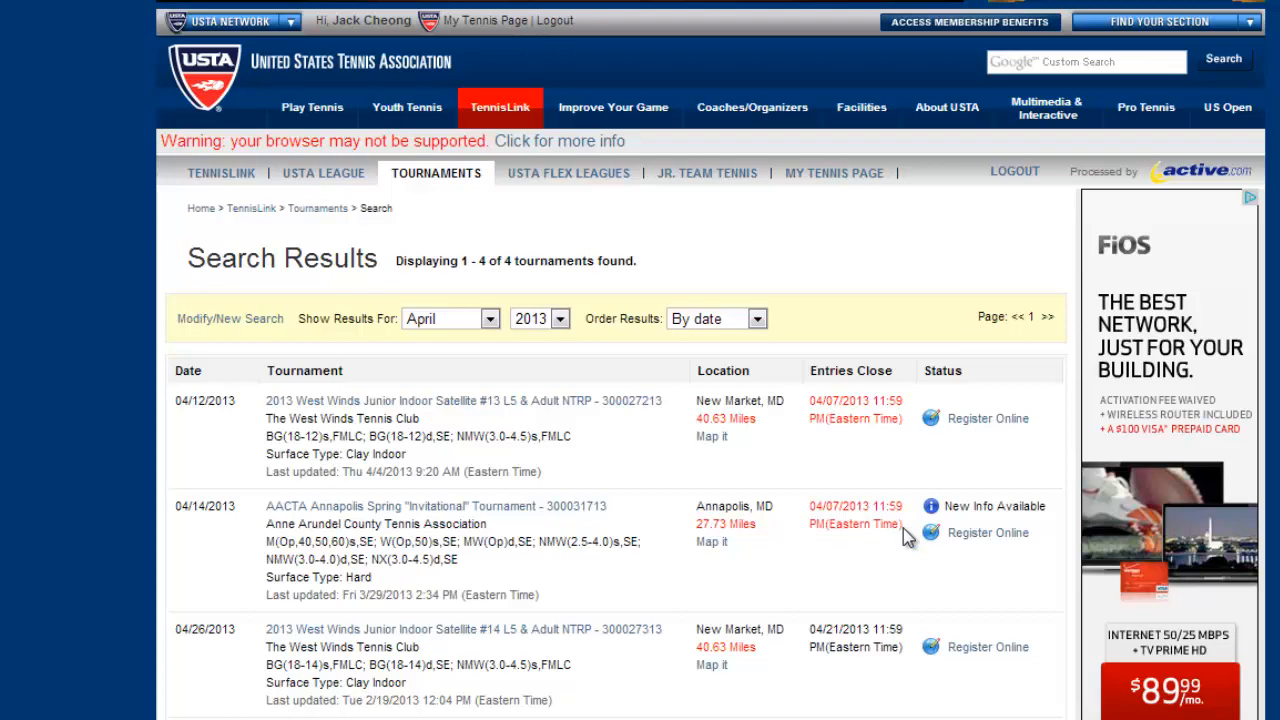
pyautogui.moveTo(832, 412)
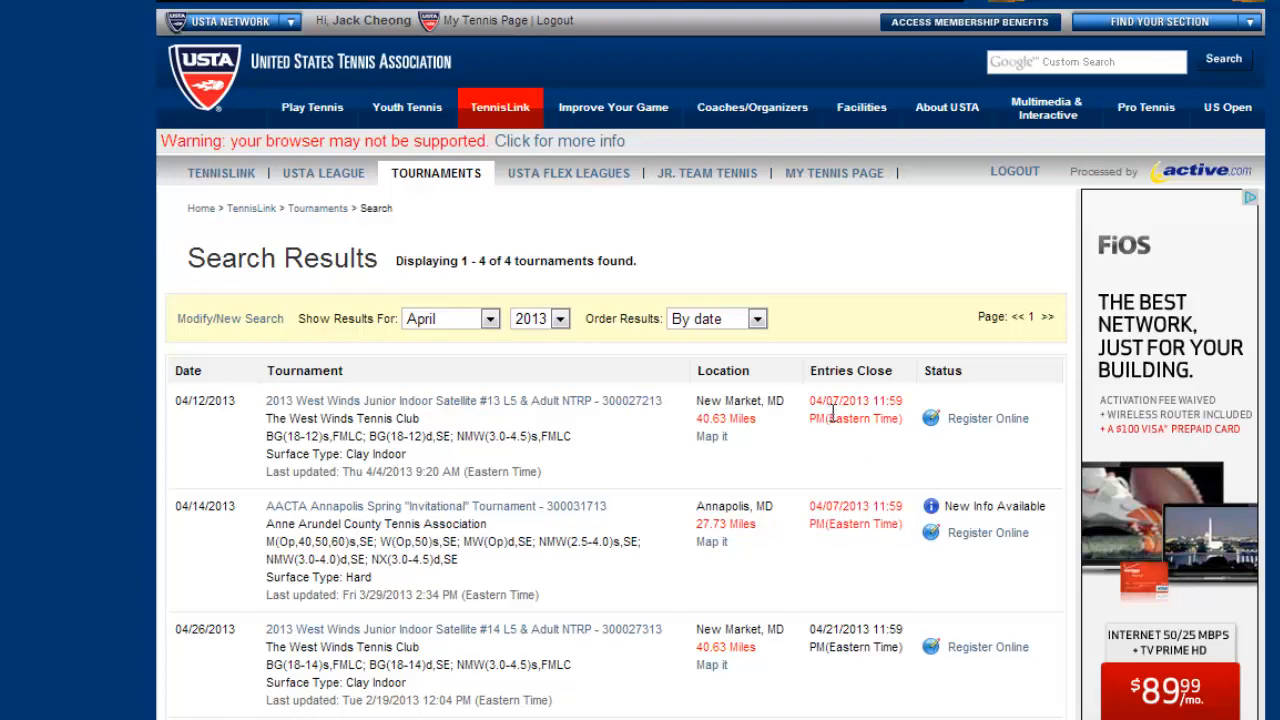